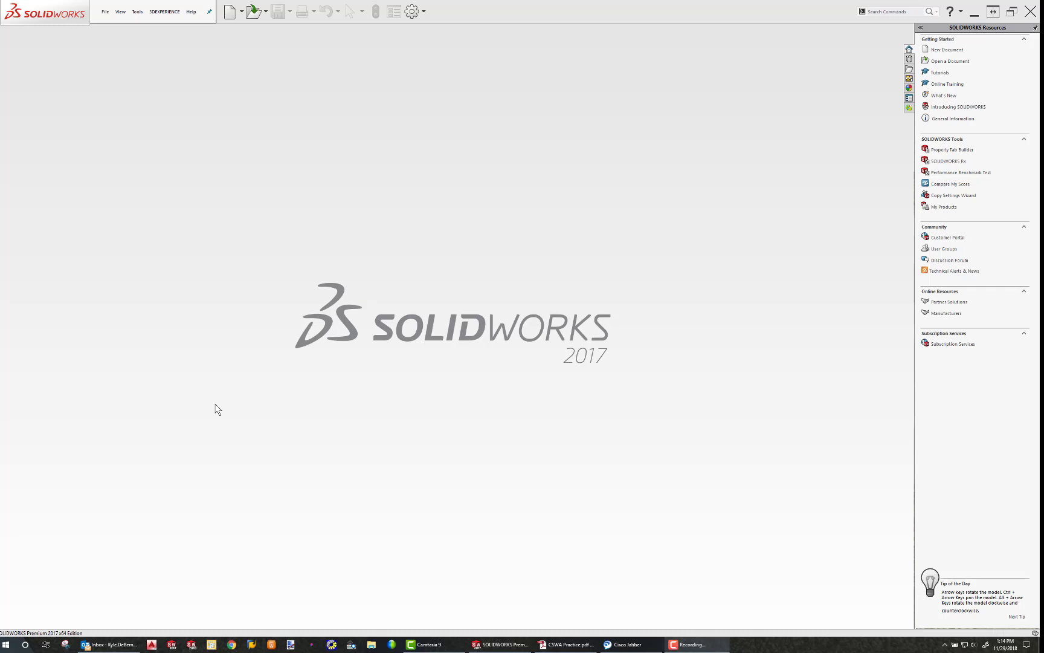
mouse_move(204, 361)
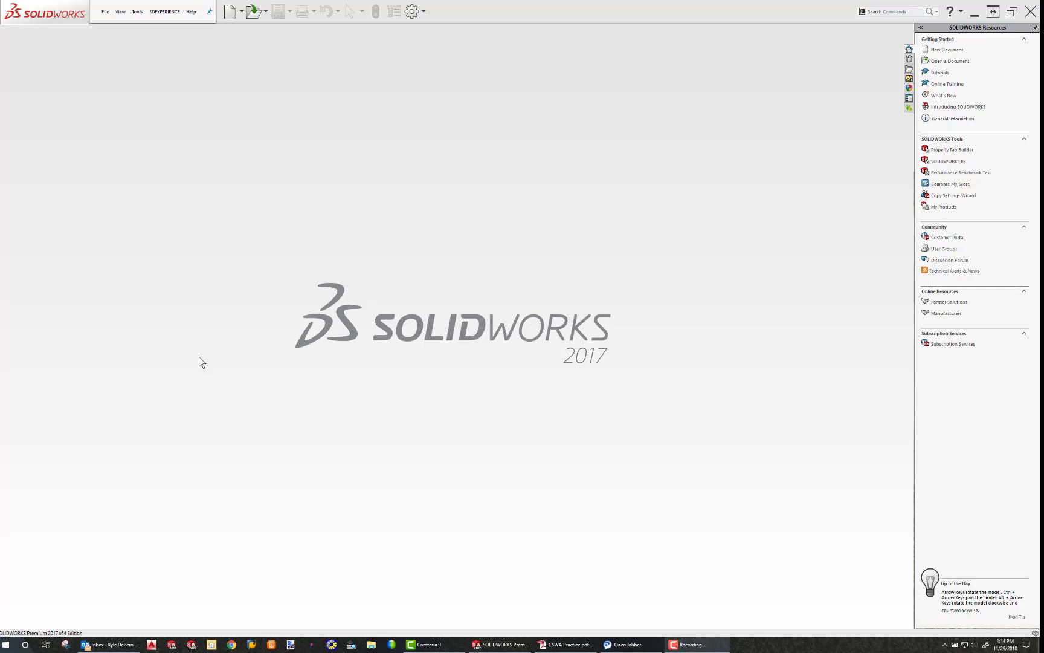
Step: Create a new blank part document and set its unit system to IPS (inches)
click(105, 10)
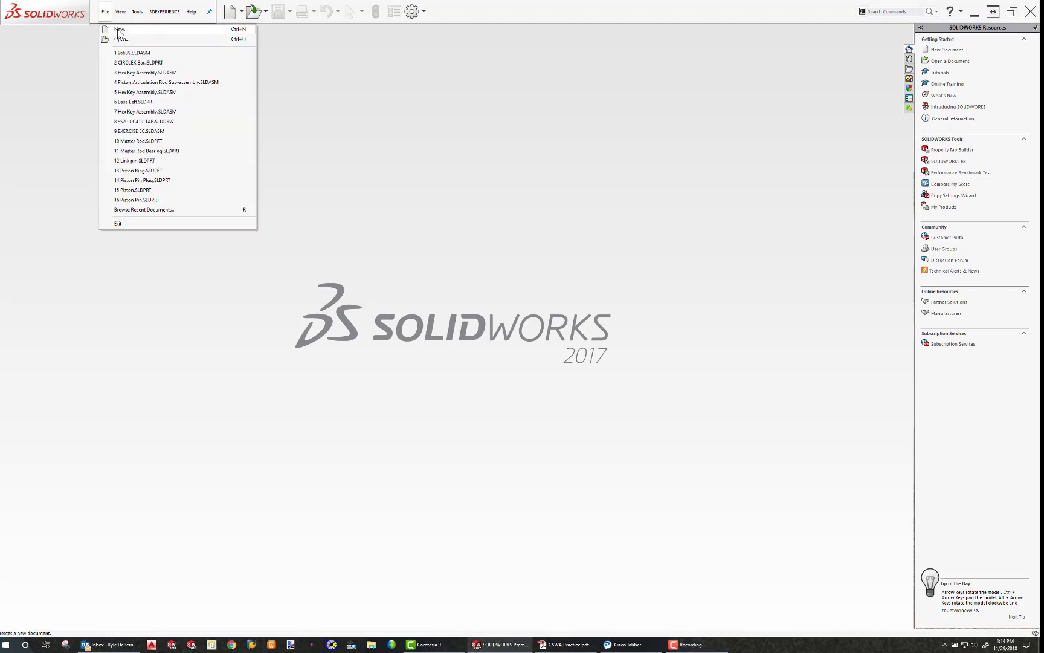
click(121, 29)
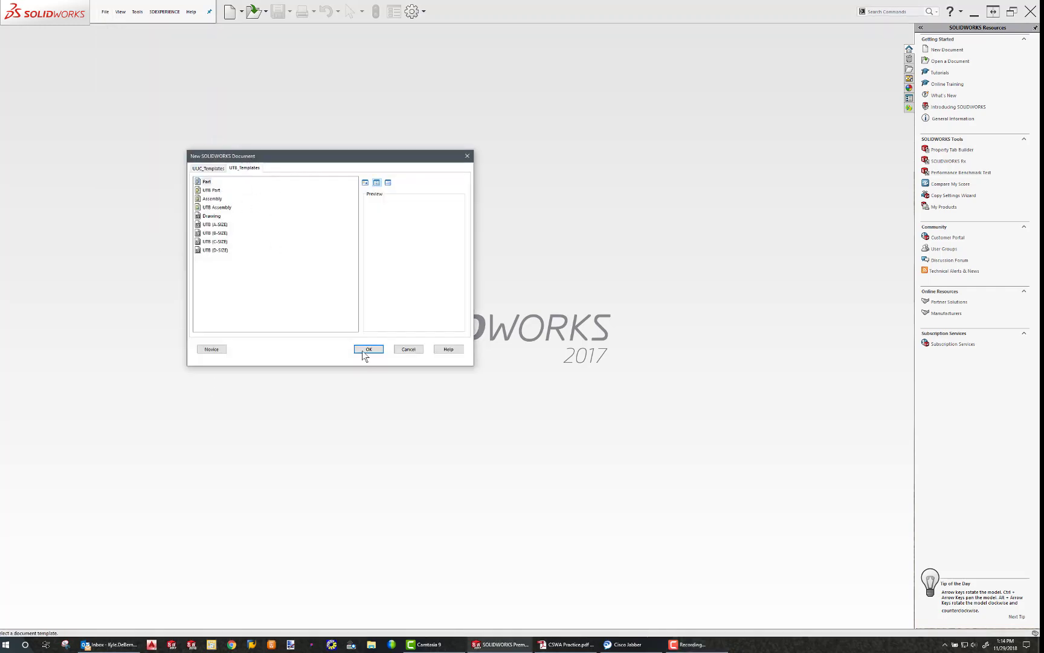
click(367, 349)
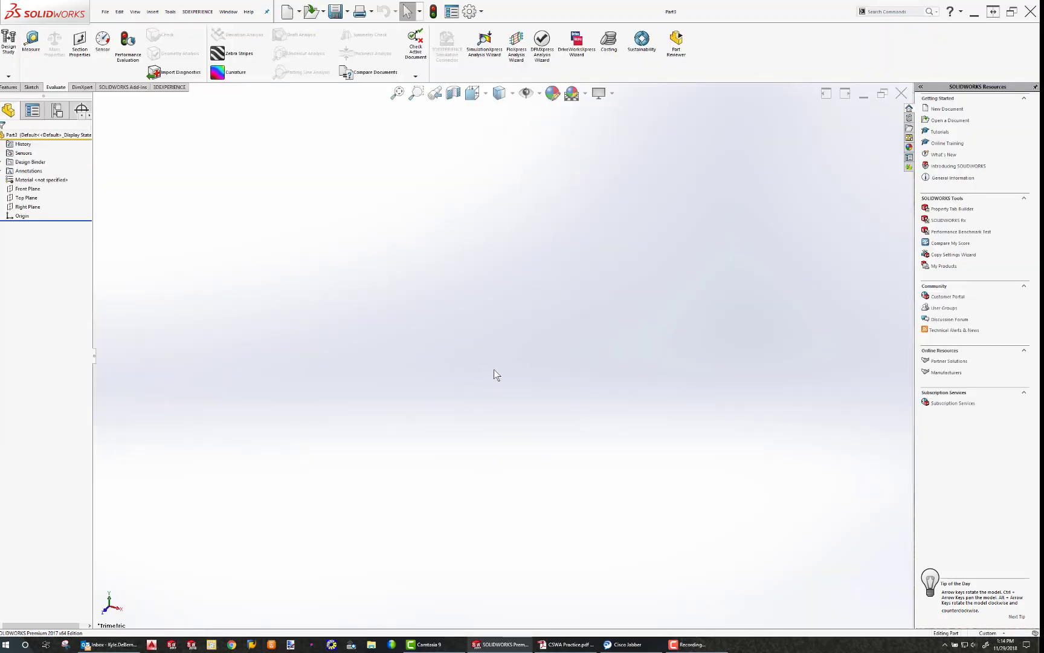
mouse_move(719, 514)
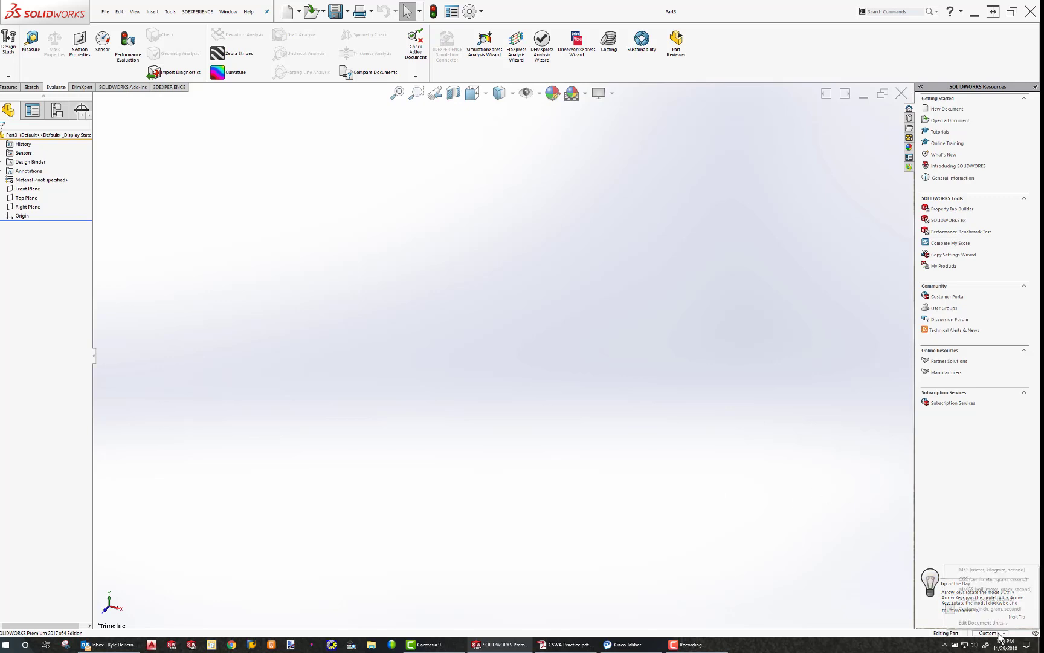
click(990, 632)
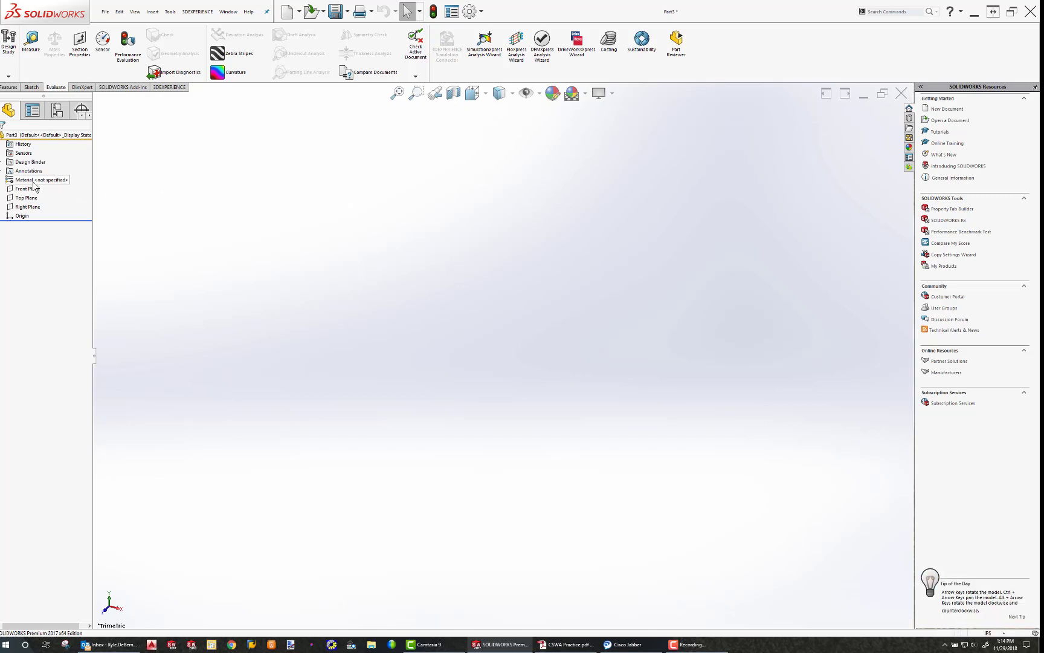
Step: Assign Alloy Steel from the Steel category as the part's material
right_click(30, 179)
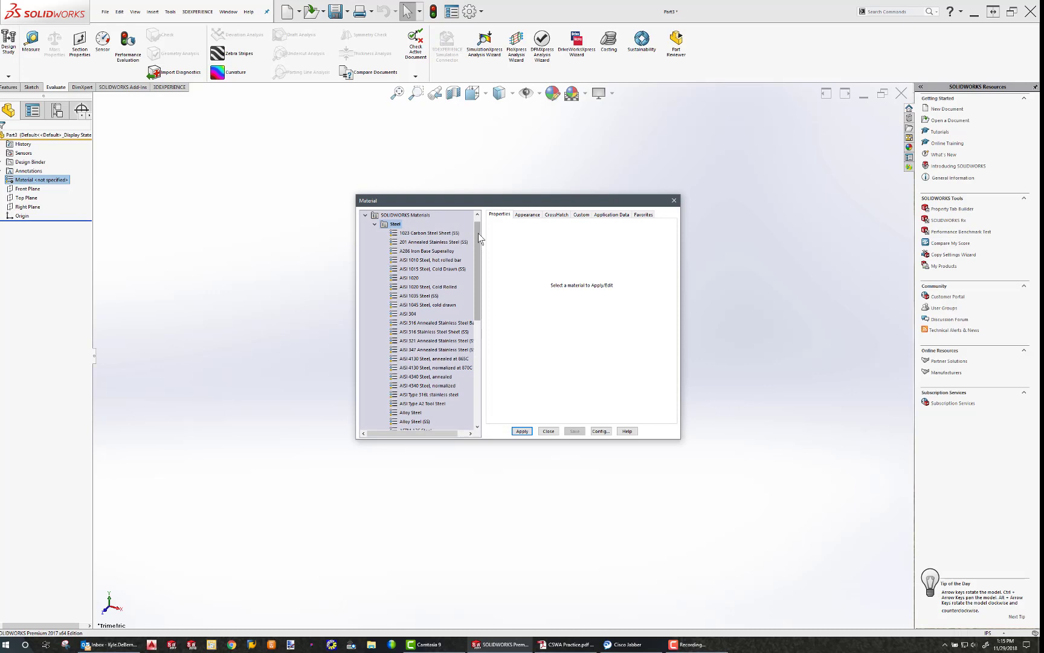
click(411, 313)
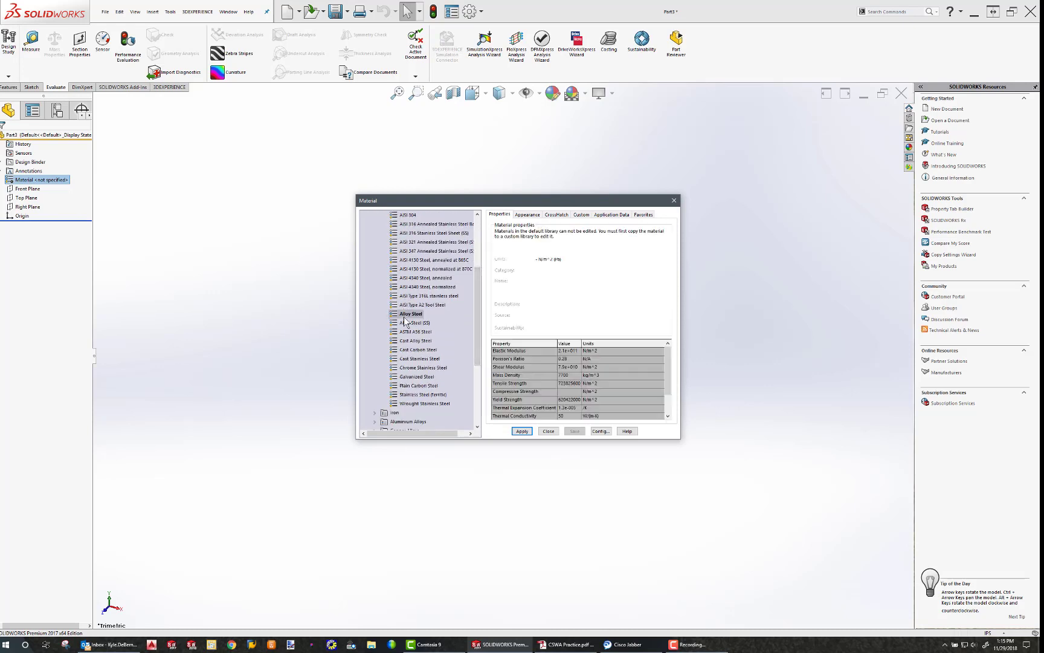
click(521, 431)
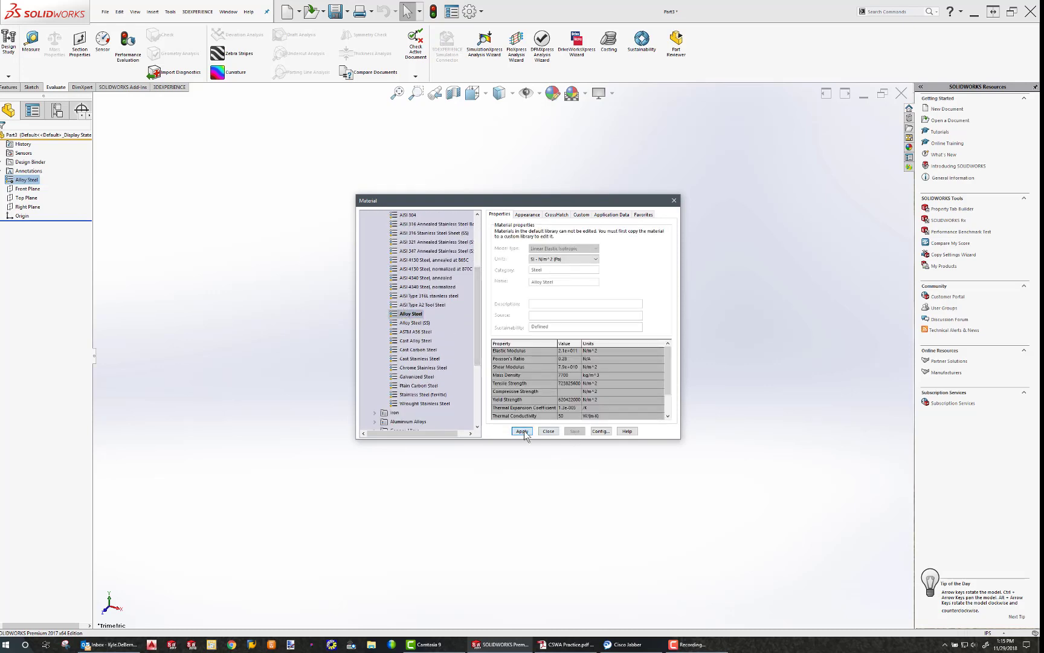
click(522, 431)
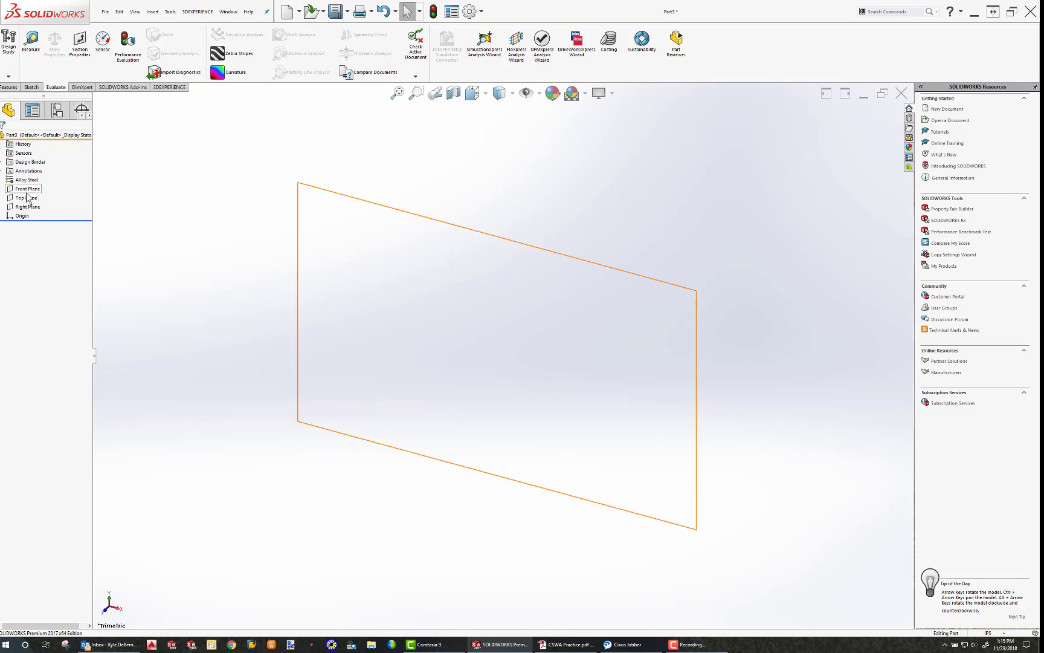
Step: Sketch a center rectangle at the origin on the Top Plane, dimensioned 2.13 by 1.25
click(27, 197)
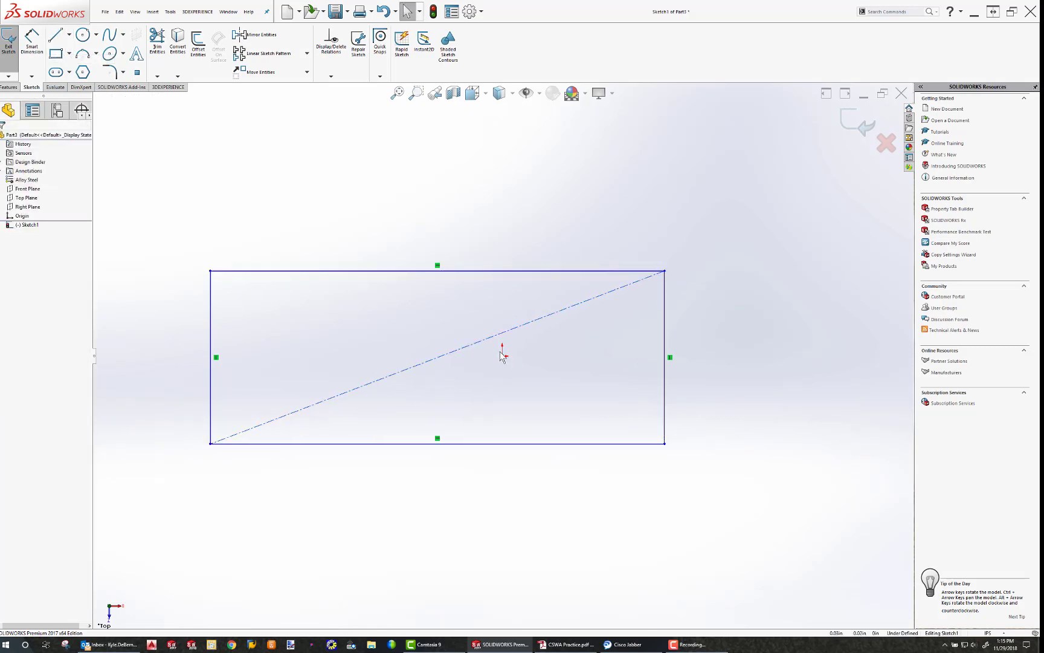
click(503, 358)
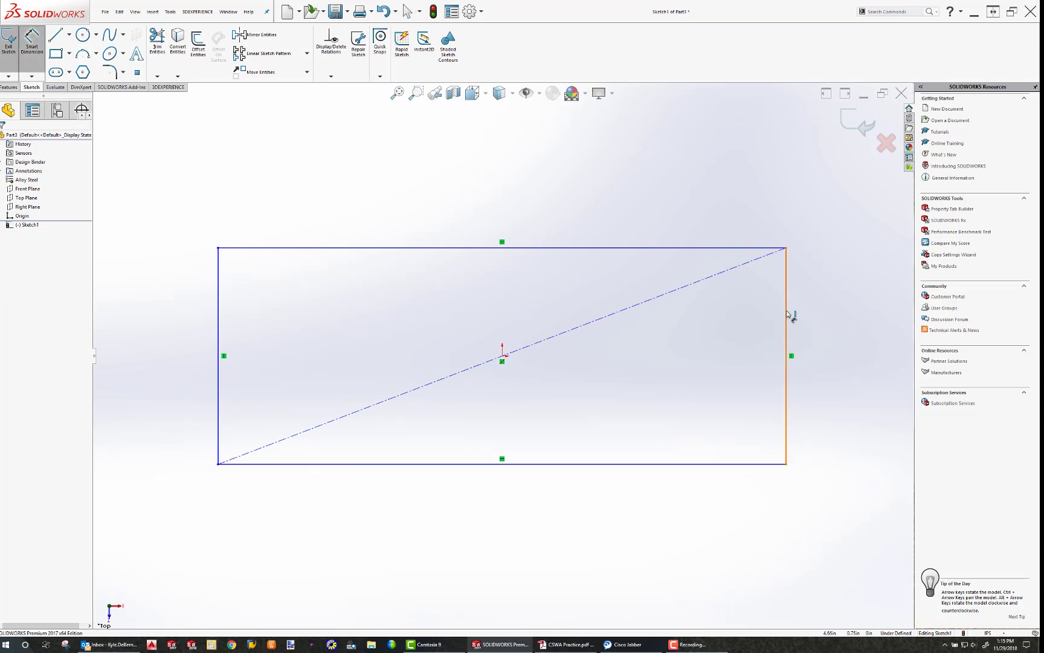
click(786, 313)
text(1.25)
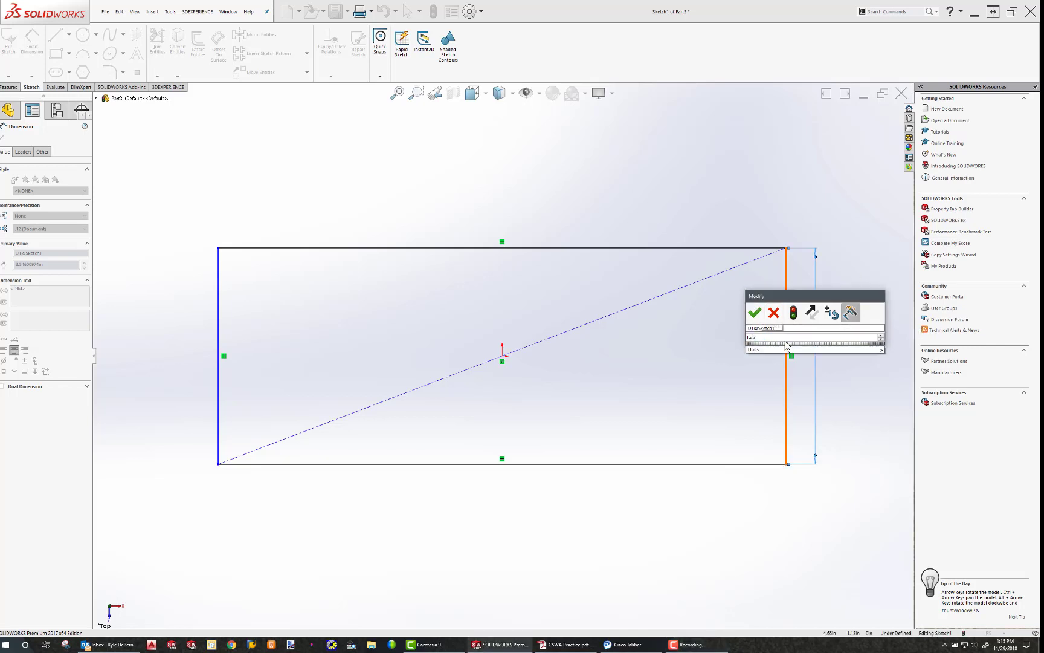
click(755, 312)
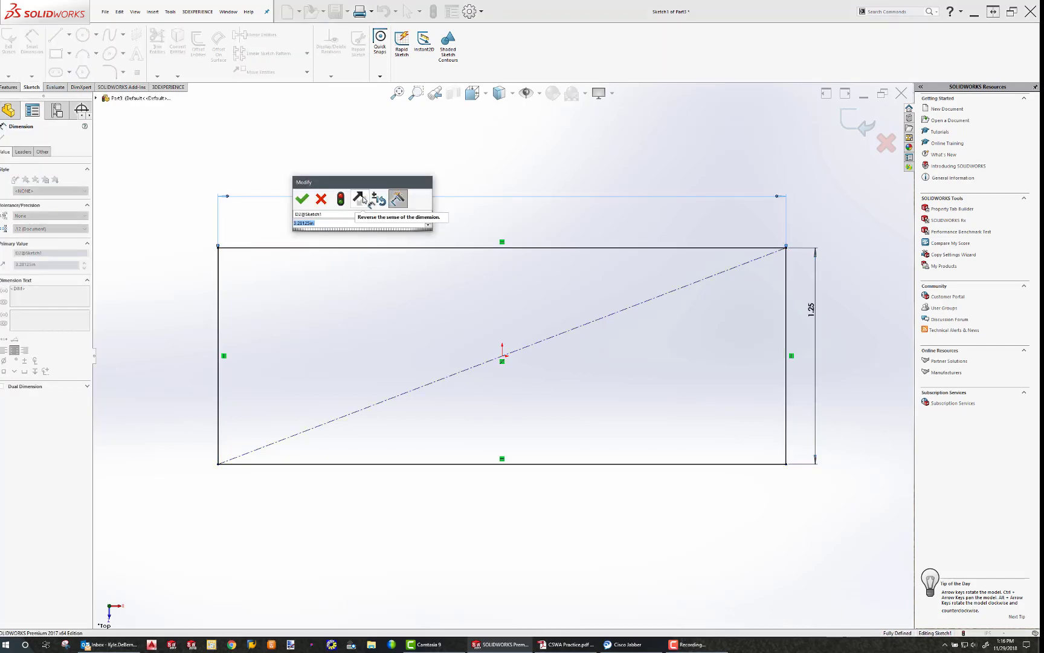
click(302, 198)
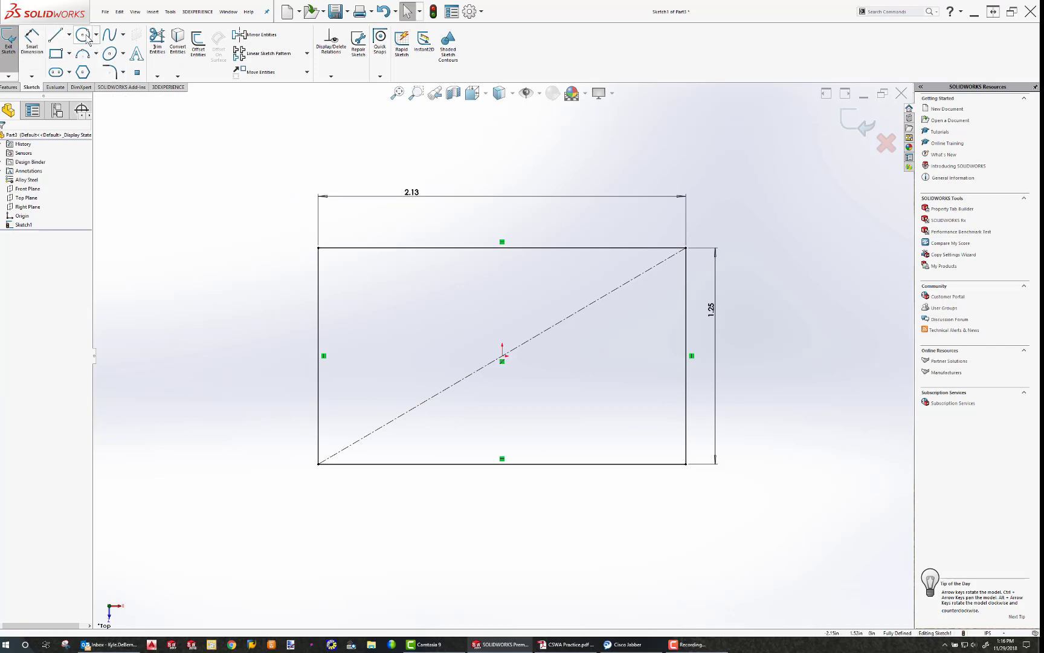
Step: Replace the left edge with a tangent semicircular arc and add a concentric 0.75 diameter circle
click(83, 35)
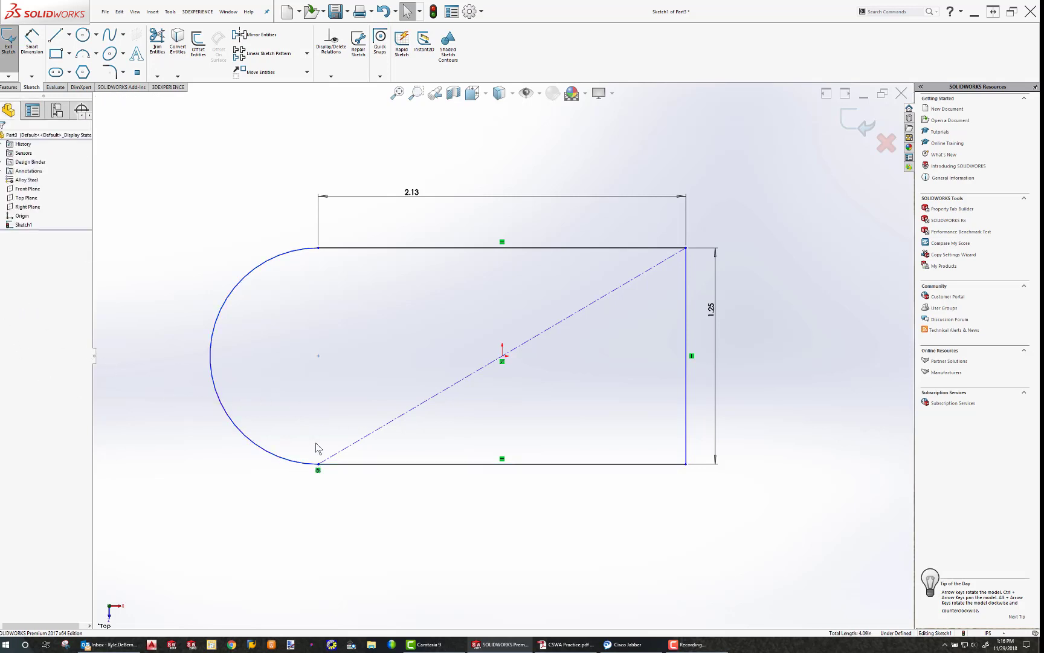
mouse_move(237, 277)
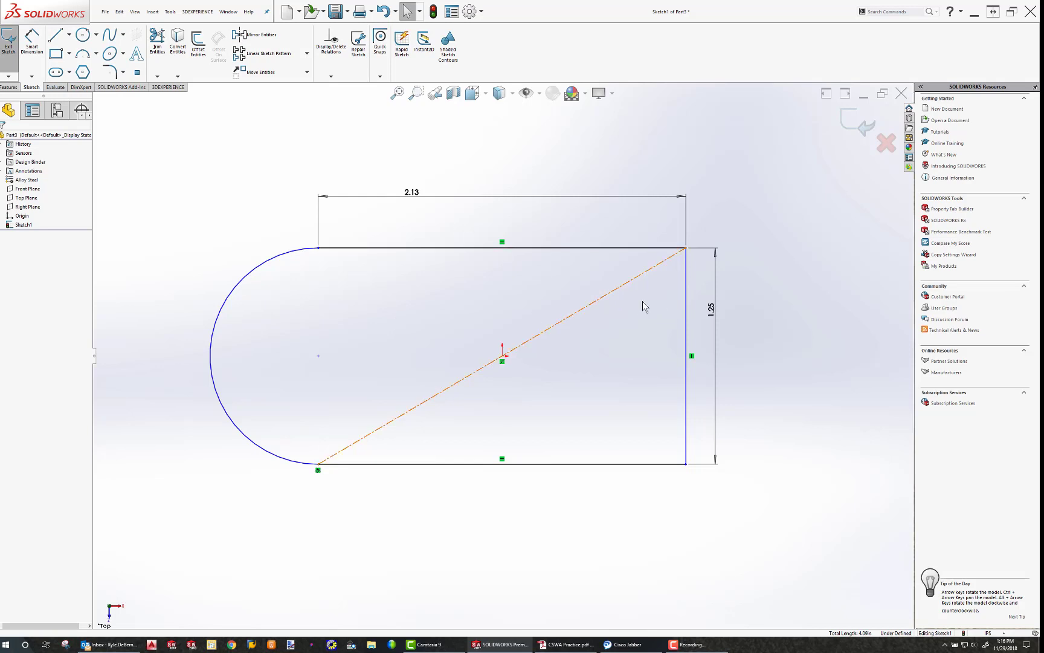
click(319, 248)
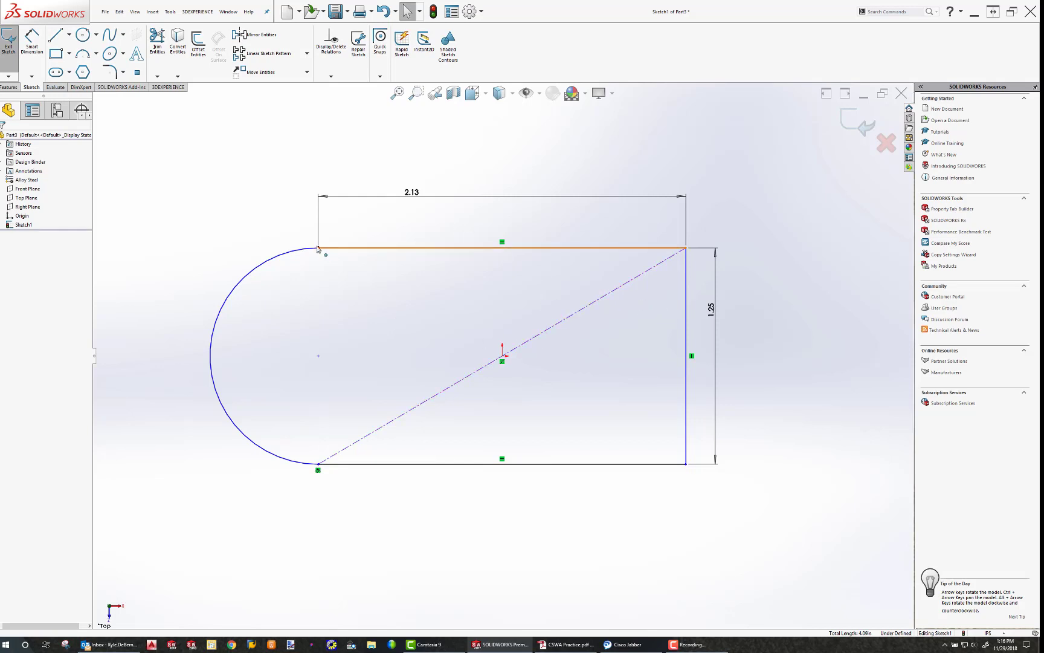
click(502, 249)
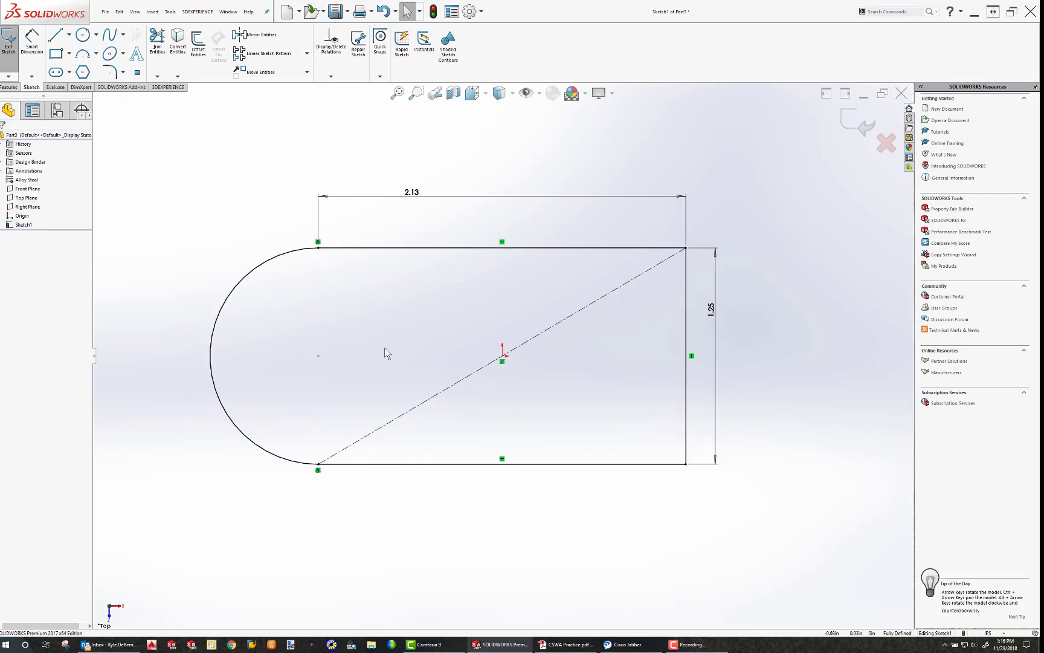
click(72, 34)
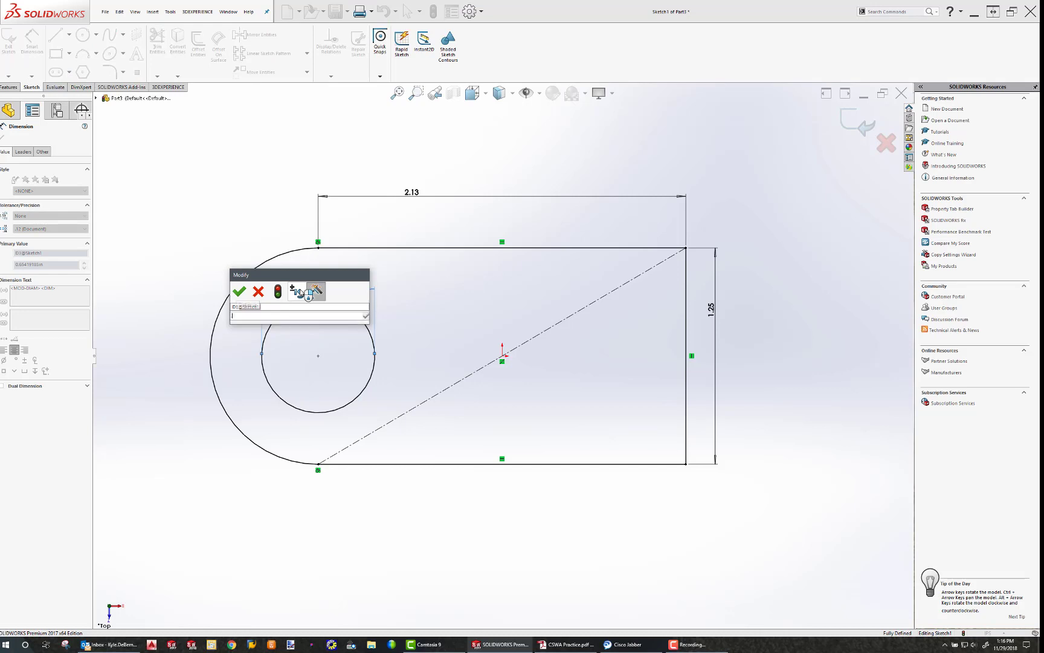
click(239, 292)
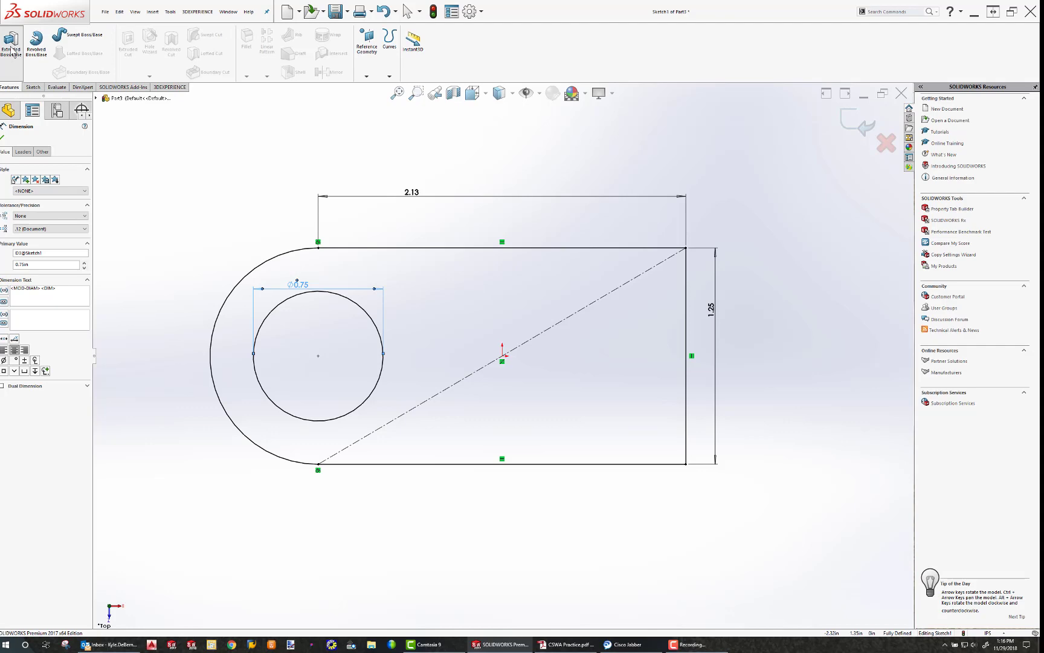
Step: Extrude the rounded profile with its hole into a 0.25in thick base plate
click(11, 45)
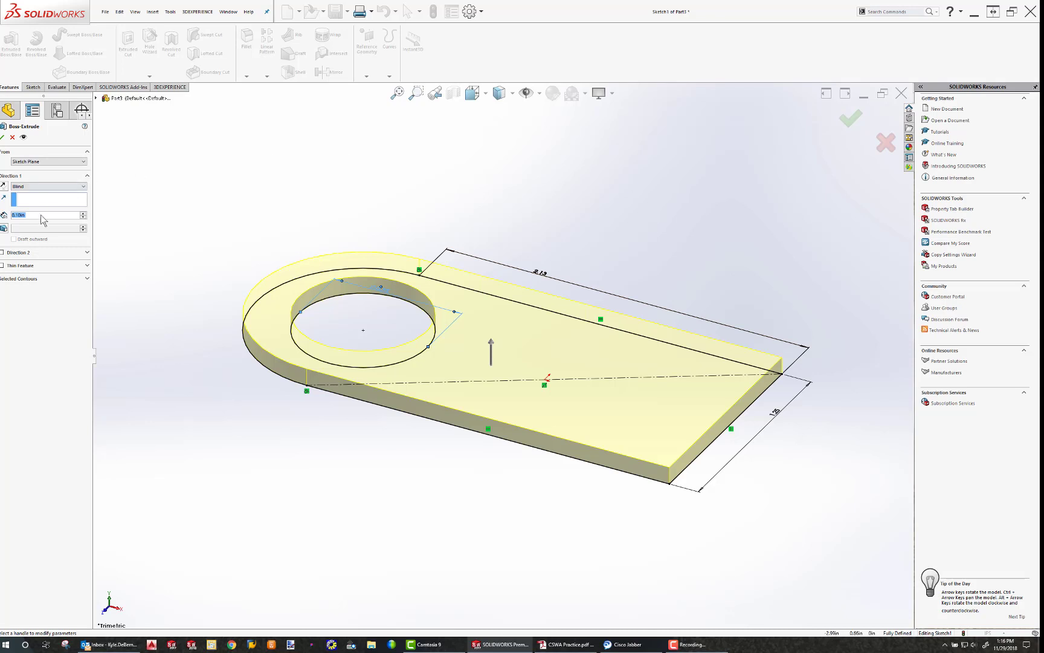
text(0.25in)
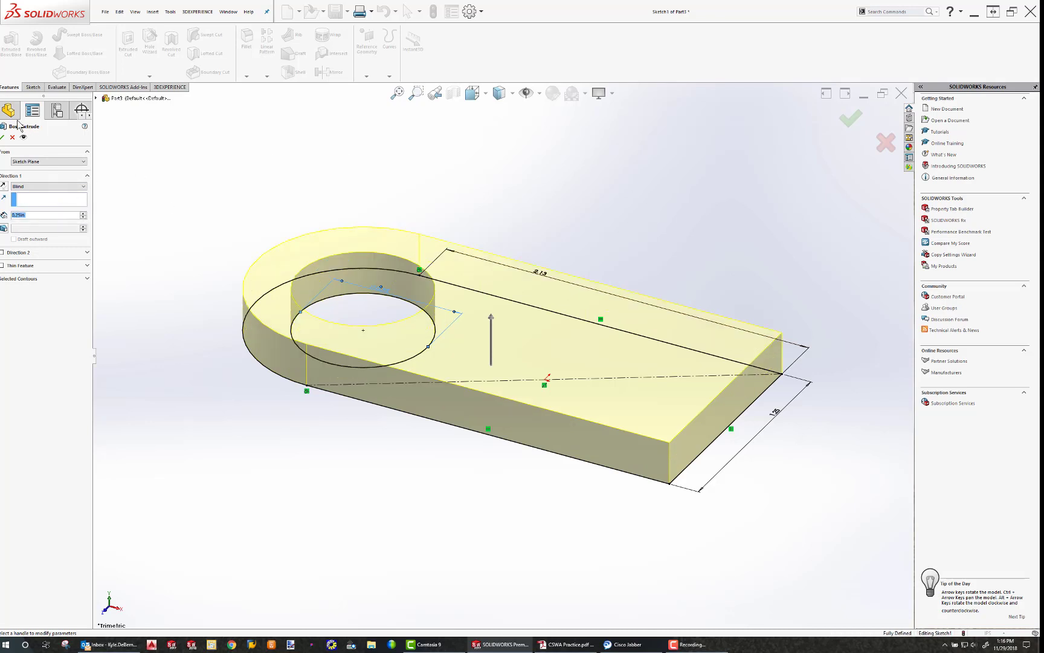
click(851, 118)
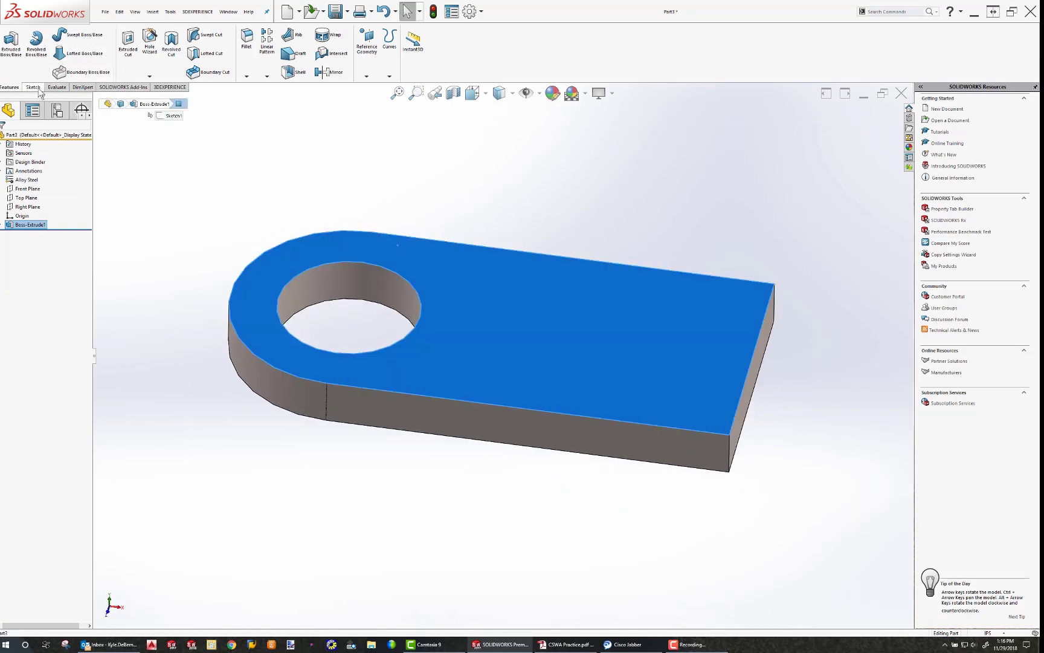
Step: Sketch a circle around the hole on the plate's top face for the ring boss
click(31, 87)
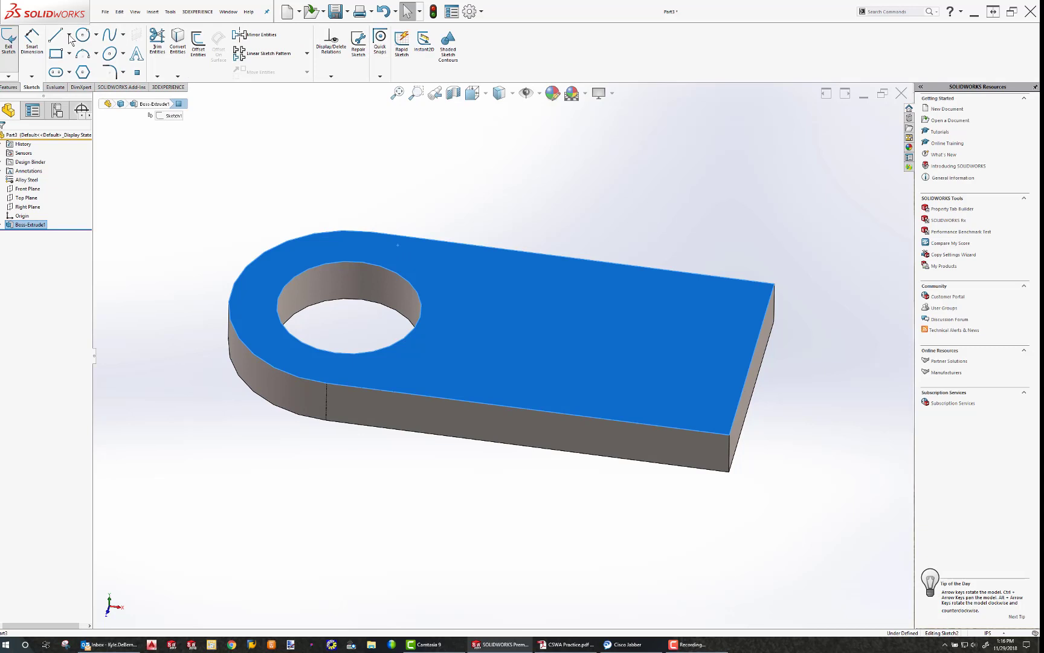
click(82, 34)
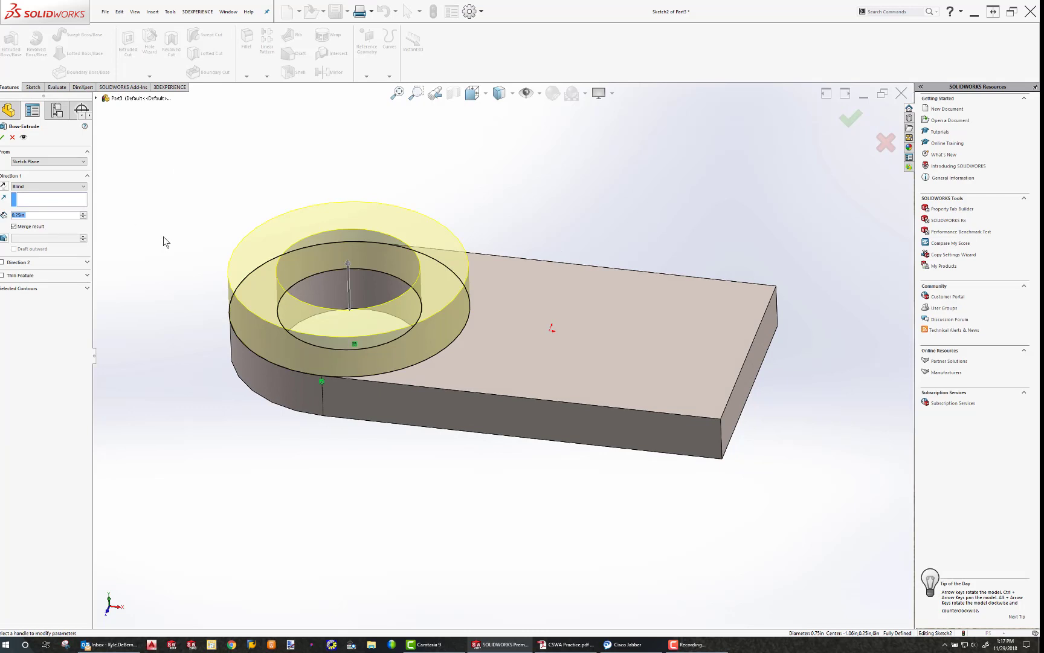
mouse_move(246, 296)
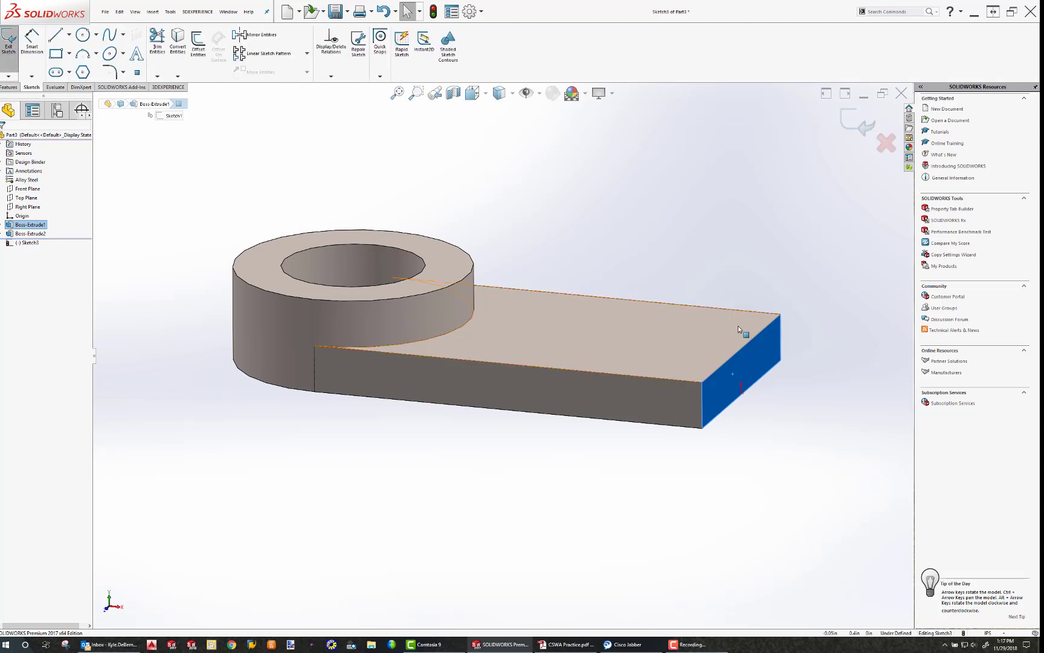
Step: Sketch a dimensioned tangent arc and vertical side lines forming an arch on the base's end face
click(473, 93)
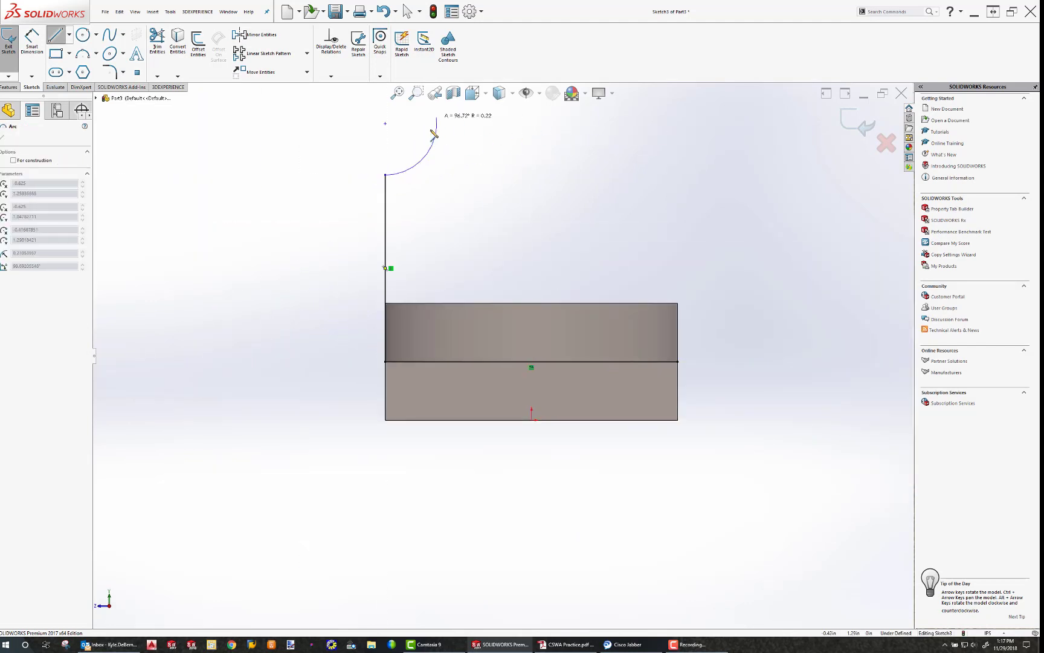
click(98, 53)
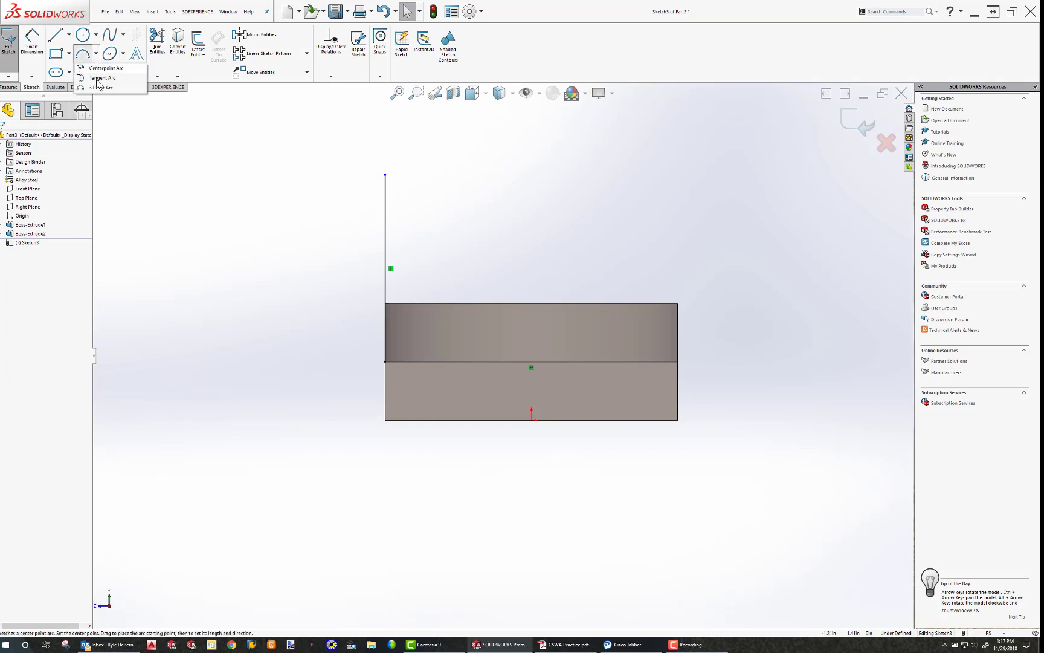
click(100, 88)
text(4)
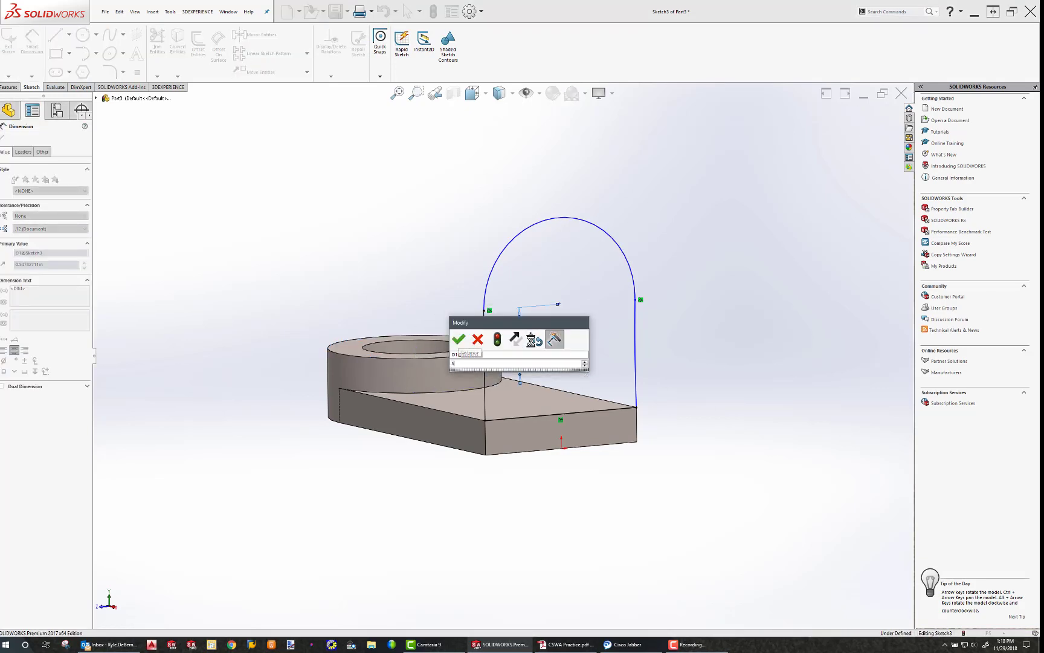
click(458, 339)
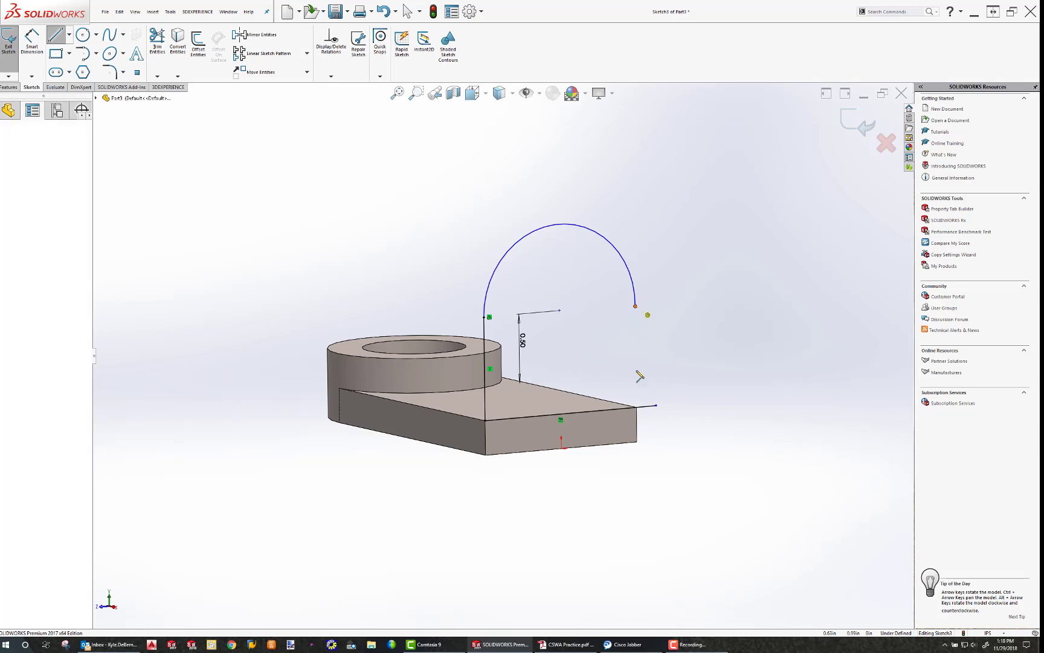
drag(636, 306, 635, 406)
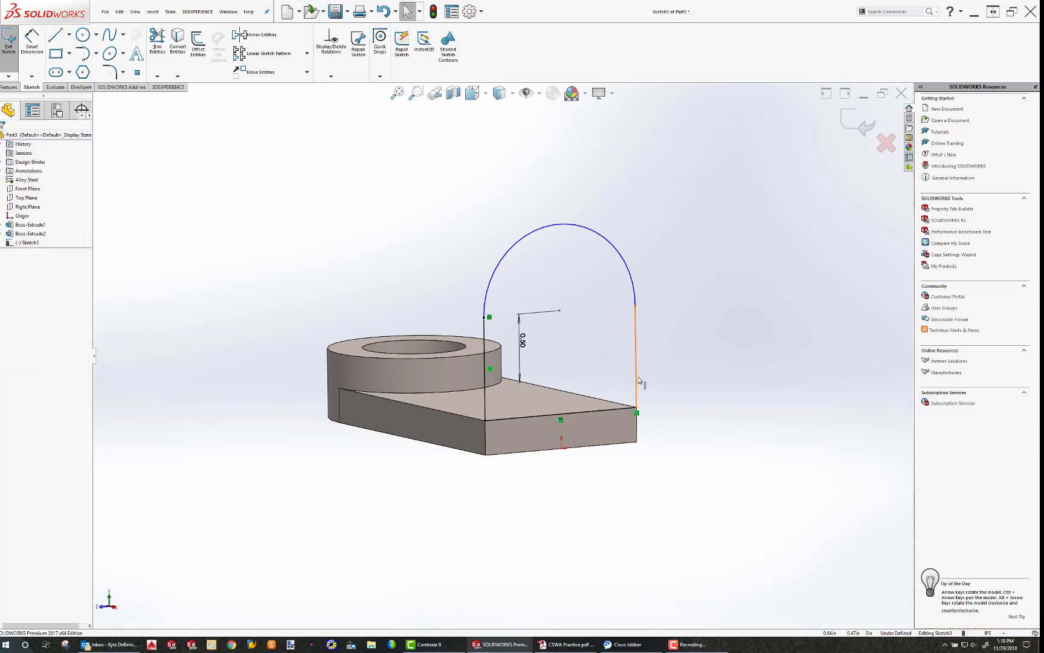
click(638, 360)
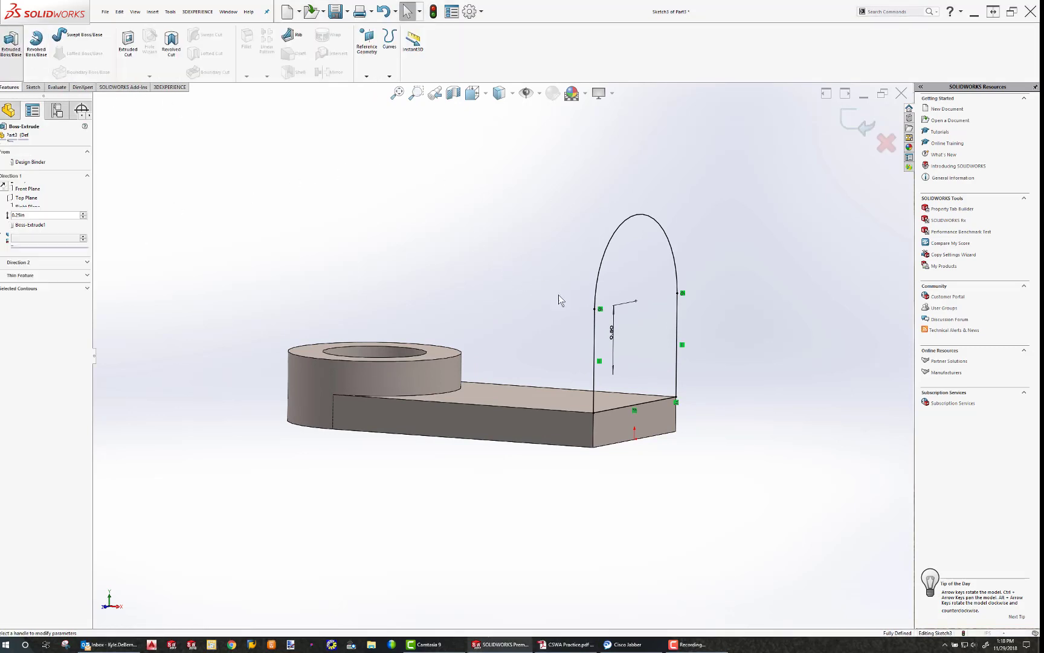
Step: Extrude the arch profile into a solid round-topped wall at the plate's end
click(11, 41)
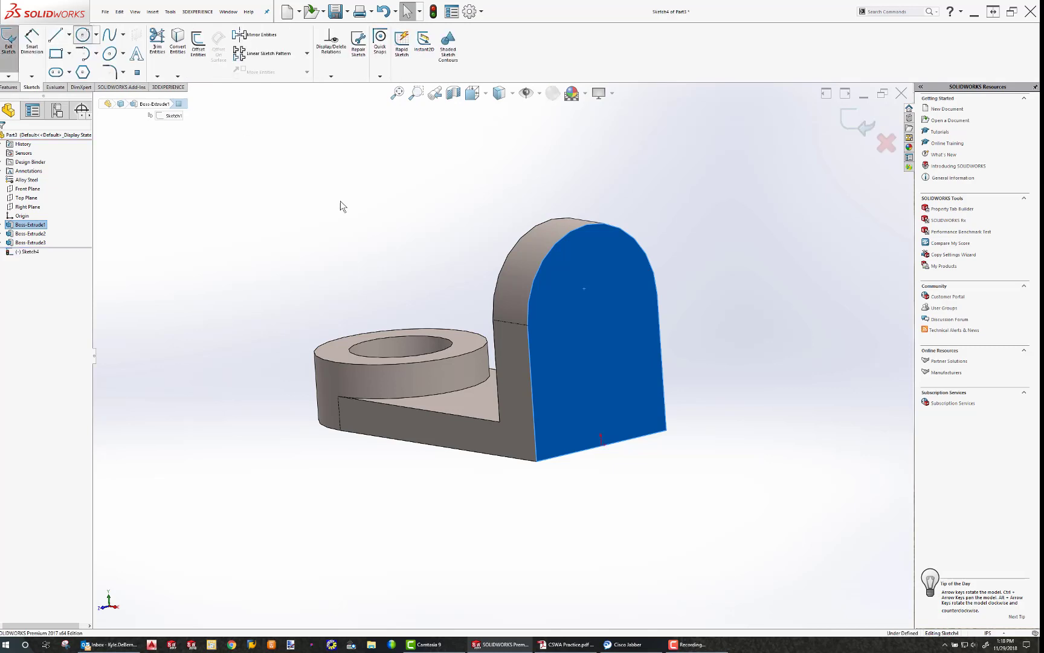
Step: Sketch a circle on the wall's front face and extrude it into a cylindrical boss
click(83, 35)
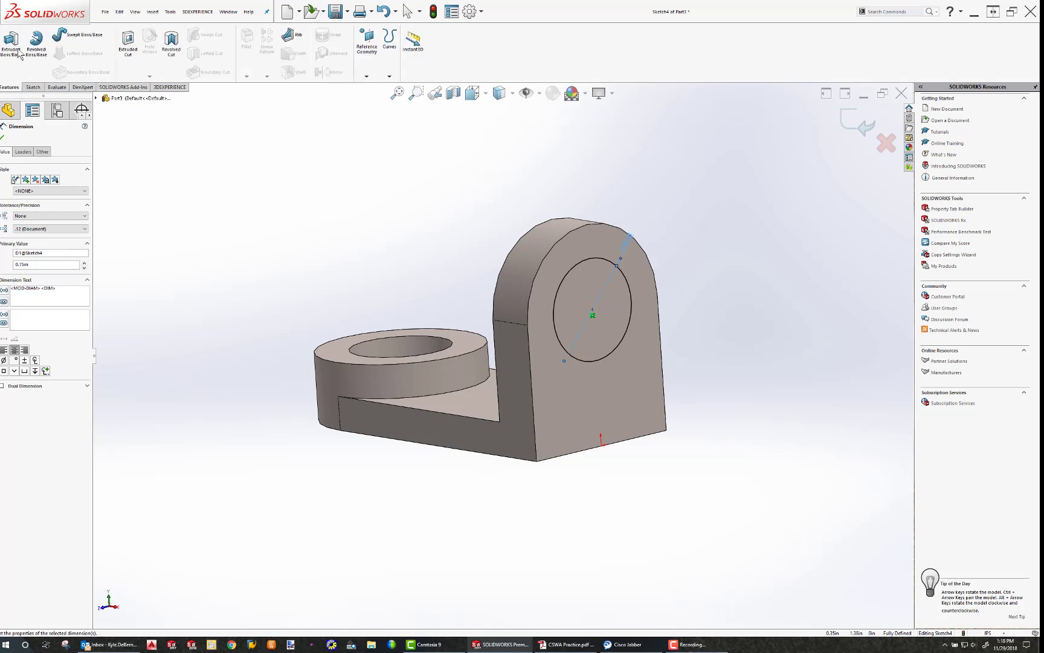
click(11, 40)
text(.440)
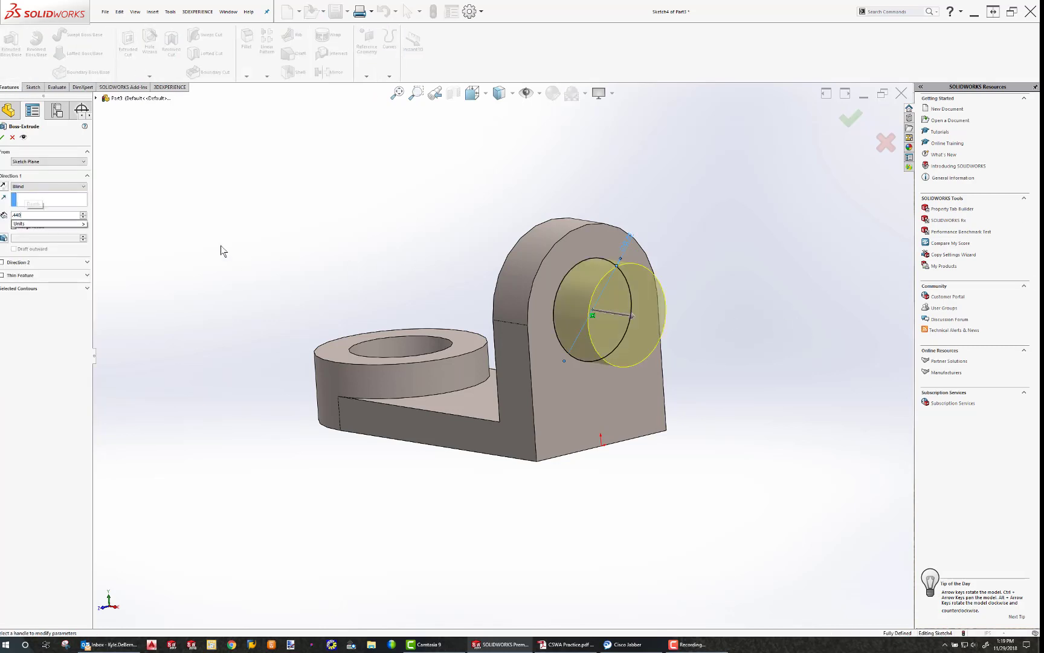
click(851, 118)
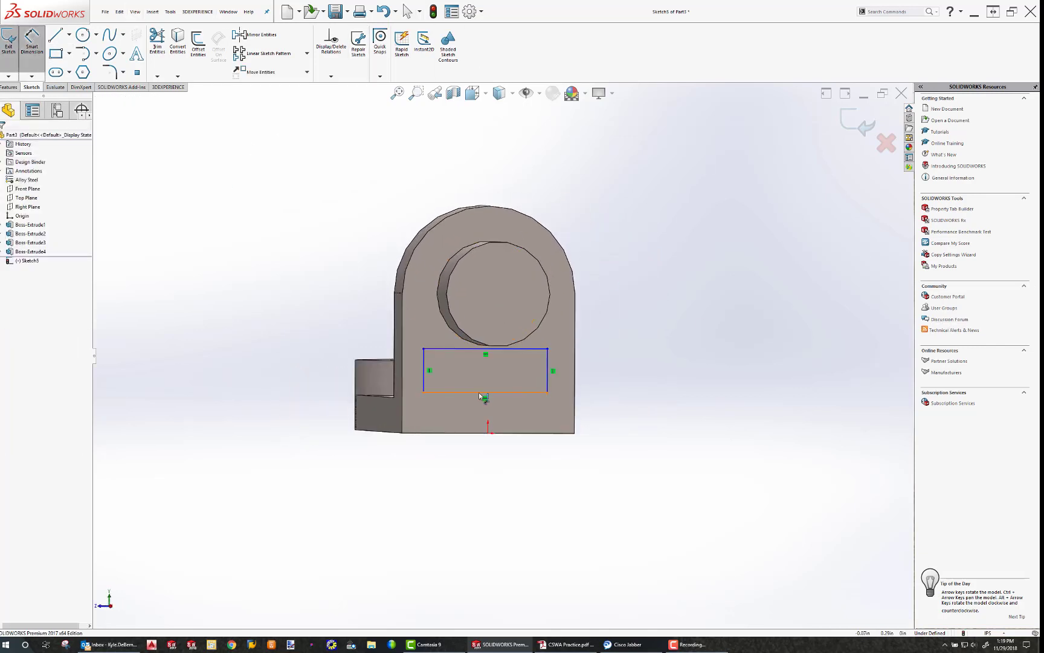
Step: Draw a corner rectangle on the wall face with dimensions 0.88, 0.31 and a 0.19 edge gap
click(485, 404)
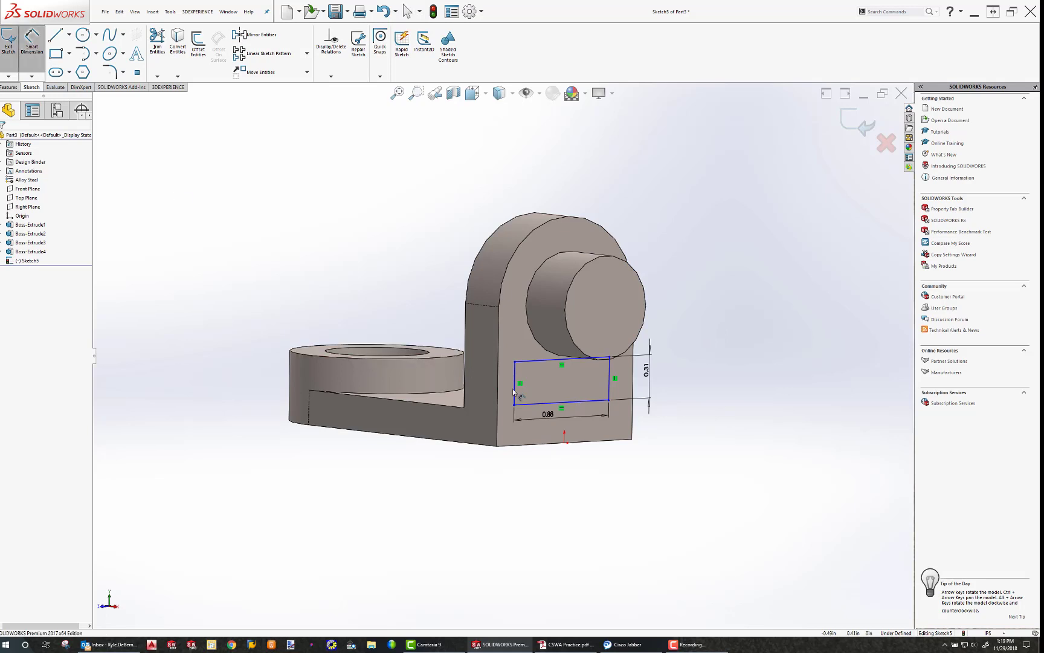
click(519, 365)
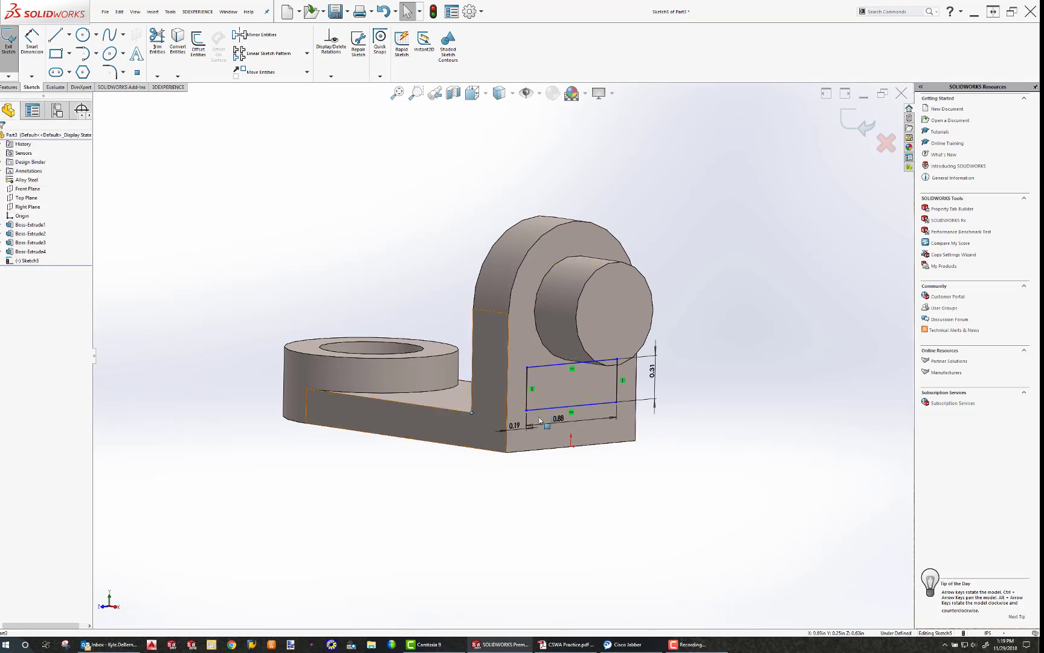
click(539, 411)
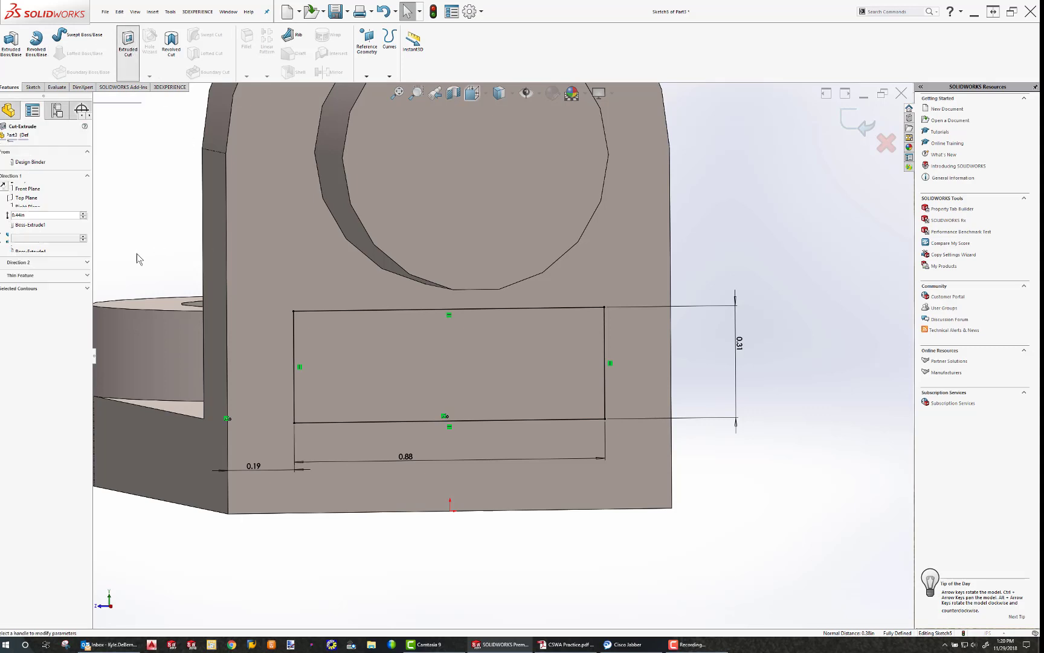
Step: Extrude-cut the rectangle with Offset From Surface from the back face, forming a shallow pocket
click(127, 44)
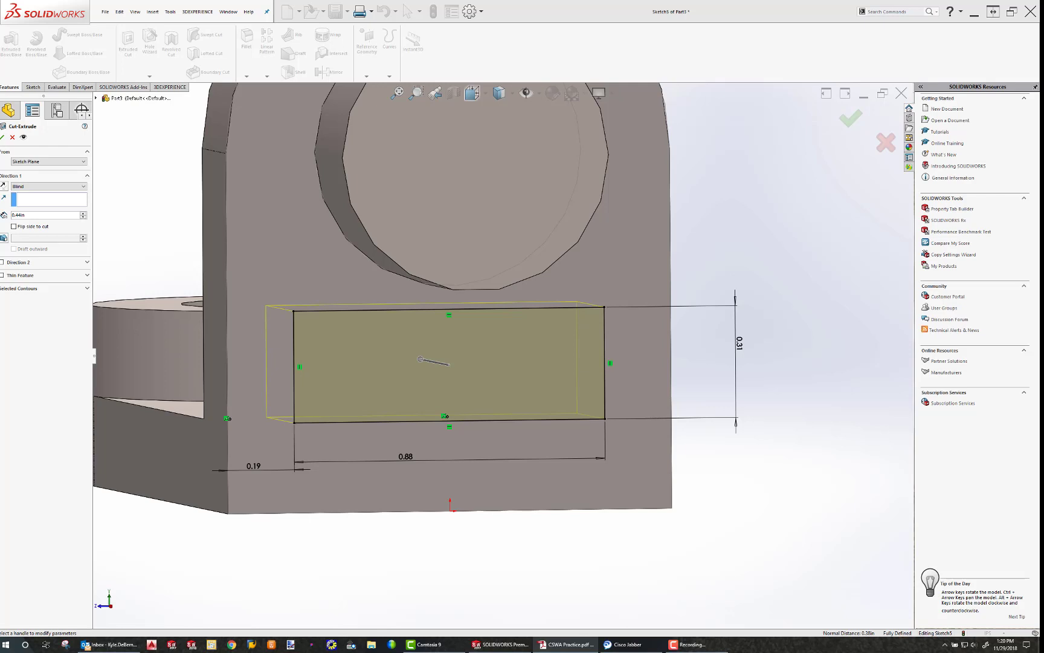
mouse_move(842, 384)
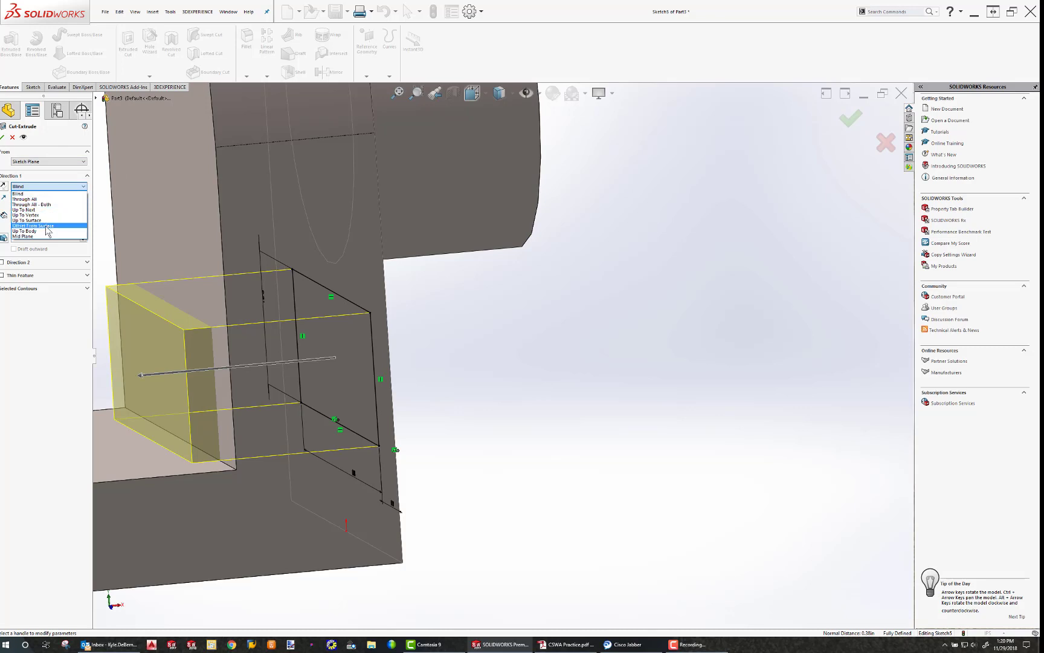
click(35, 225)
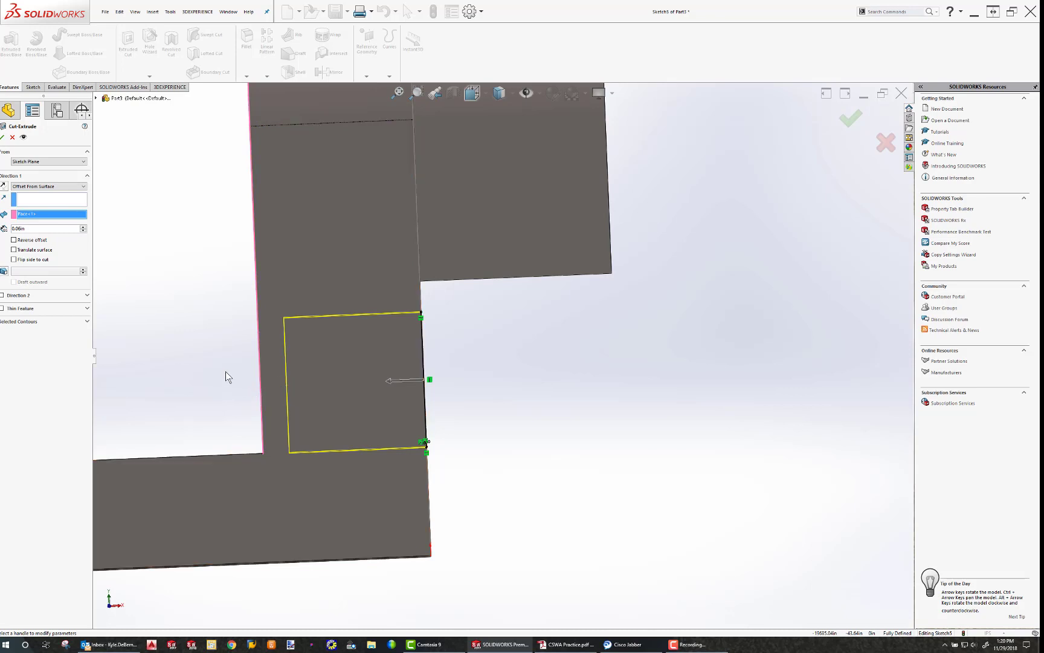
click(851, 118)
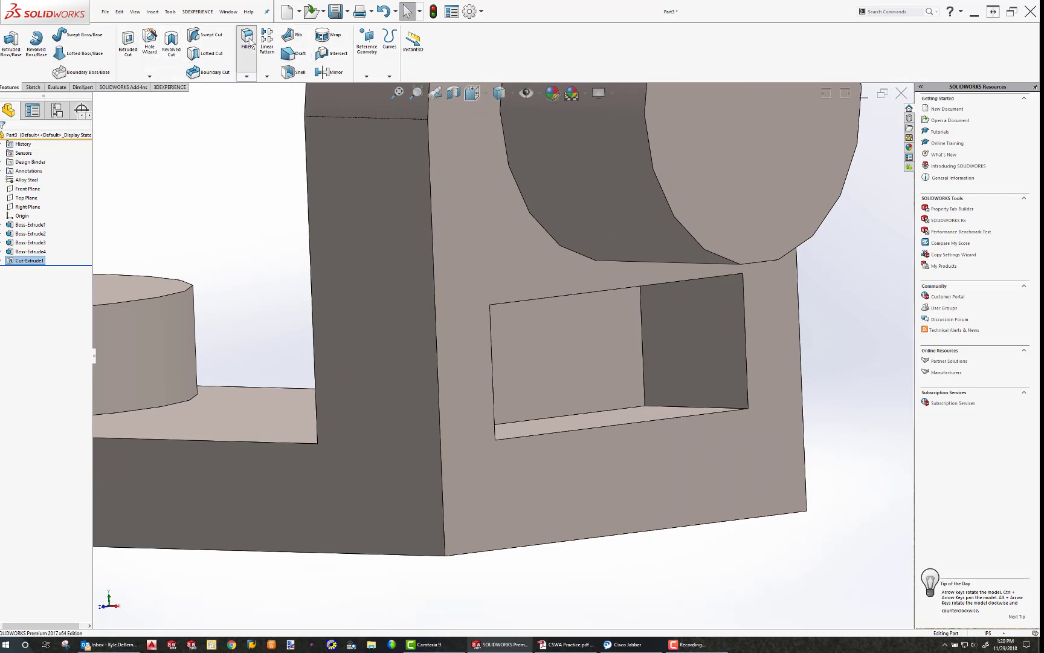
Step: Fillet the pocket's inner edges with the chosen radius
click(247, 41)
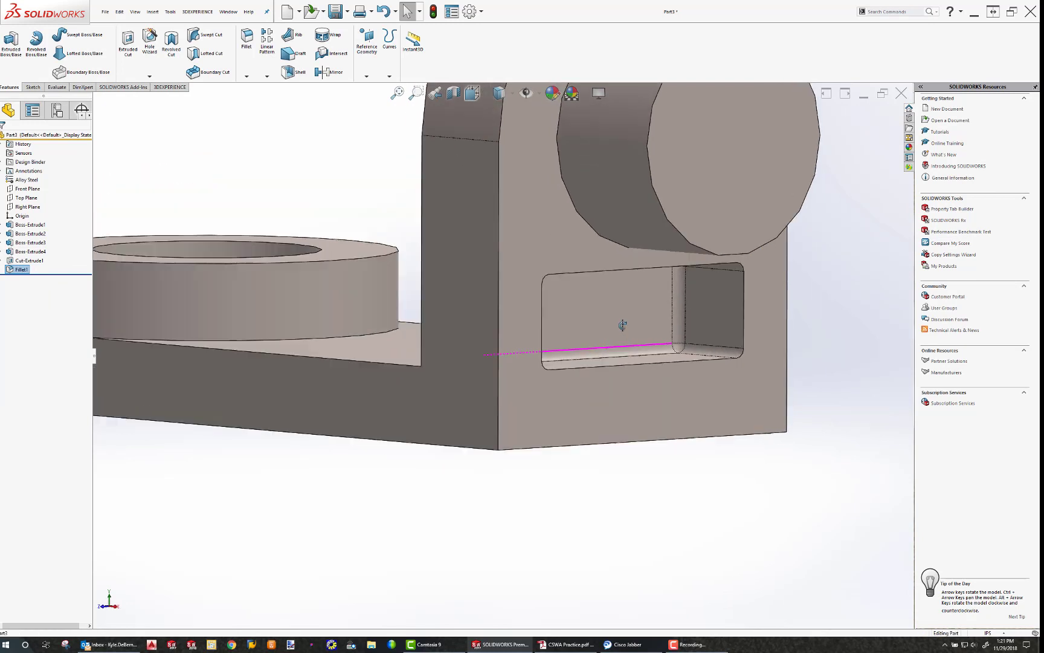
click(28, 224)
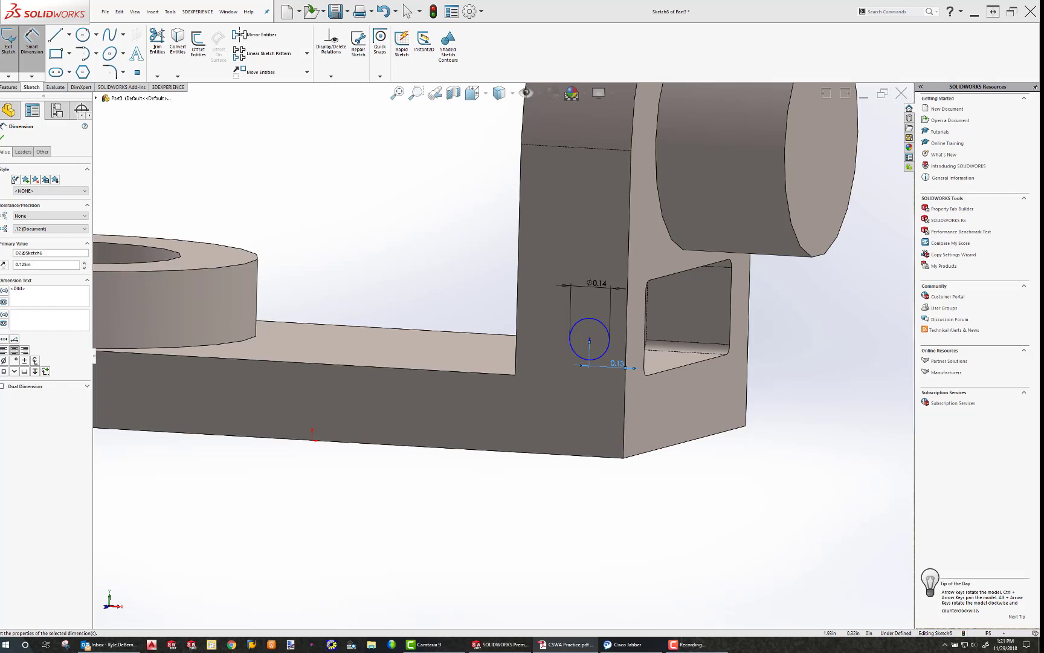
mouse_move(872, 308)
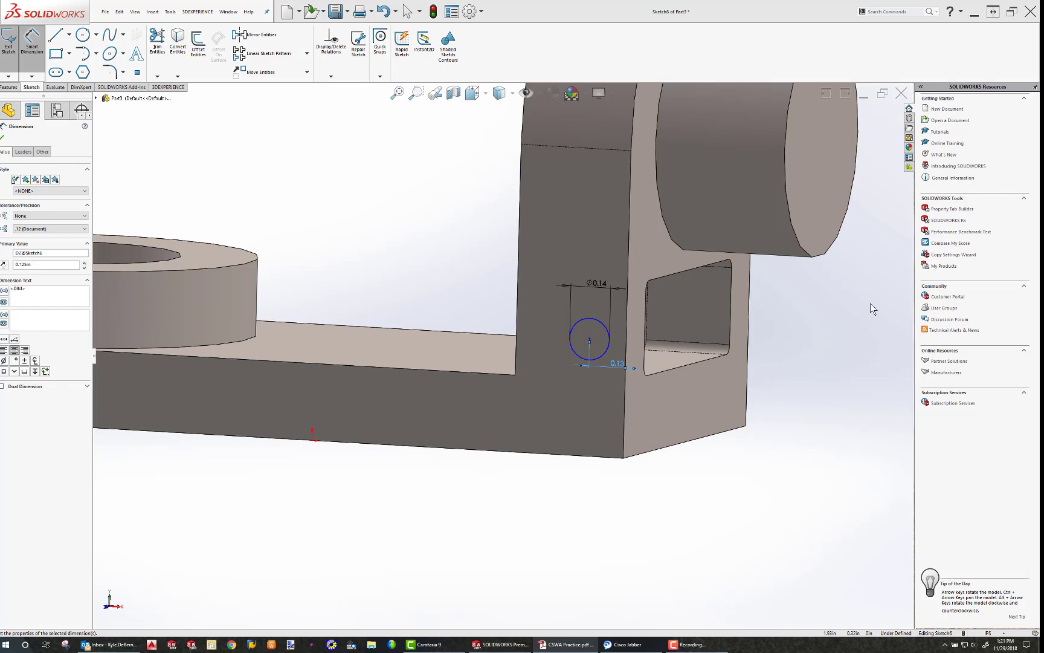
Step: Add a centerline and the Ø0.14 circle placed 0.13 from the wall edge for the hole
click(69, 34)
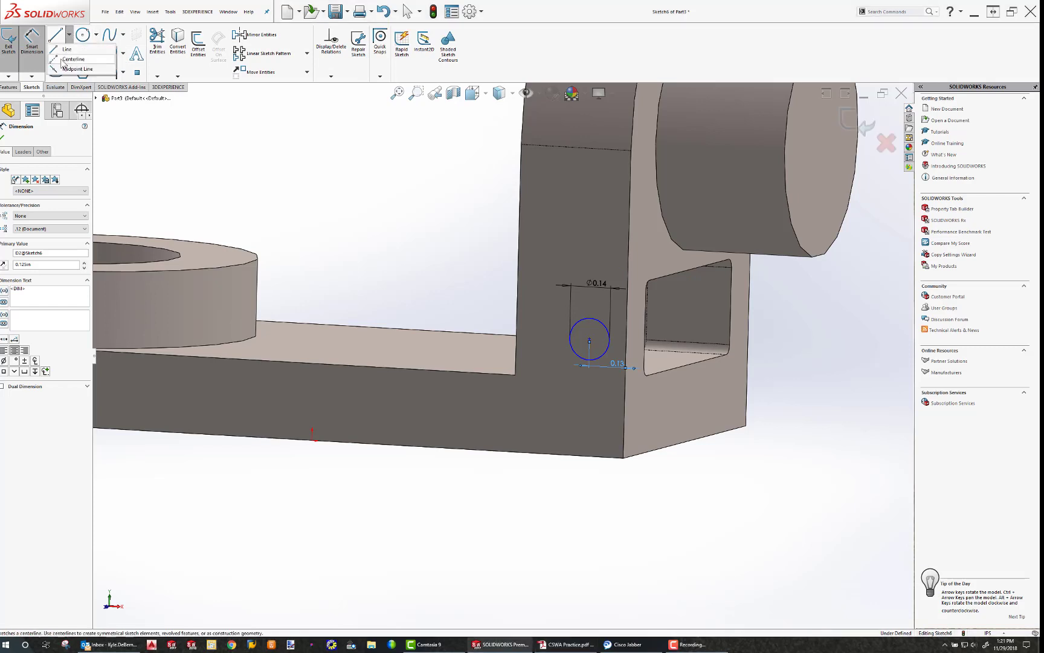
click(74, 58)
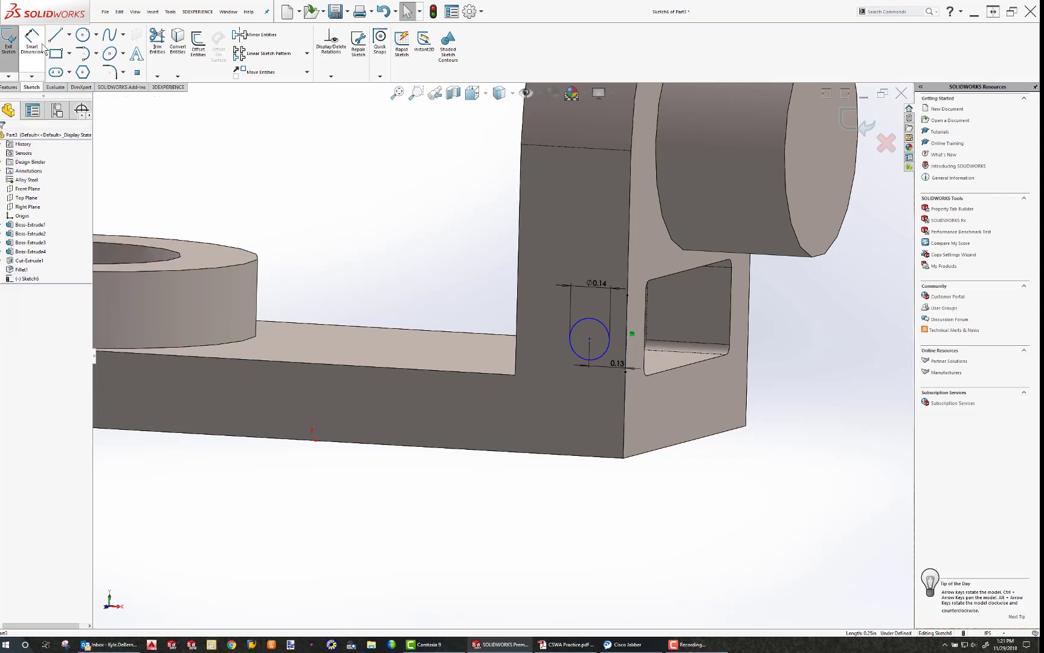
click(59, 34)
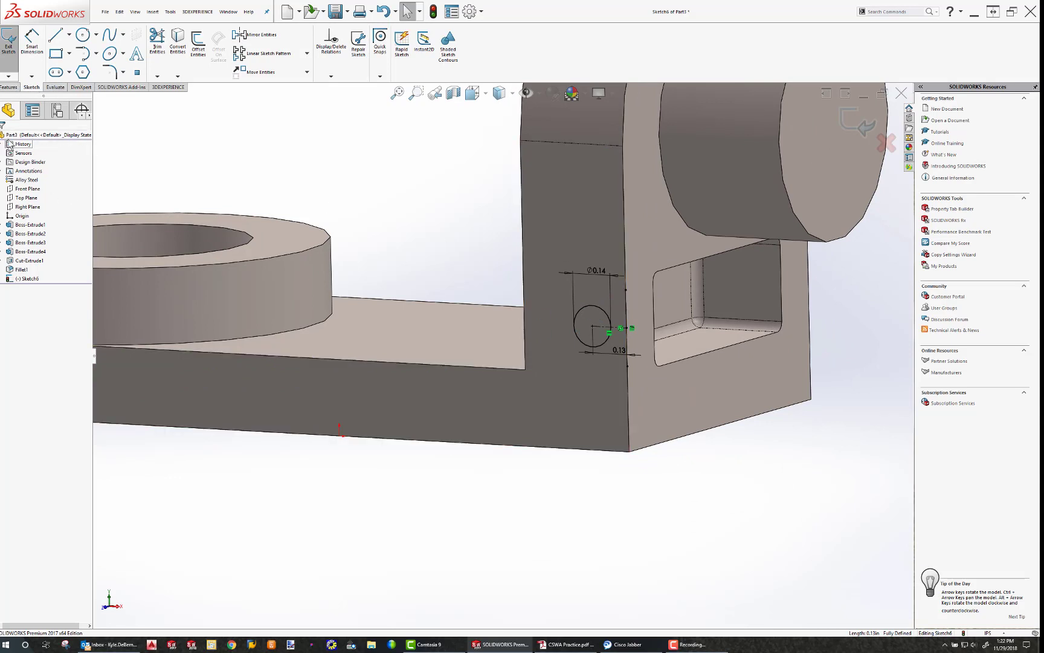
Step: Extrude-cut the 0.14 circle Through All and check the hole from underneath
click(8, 87)
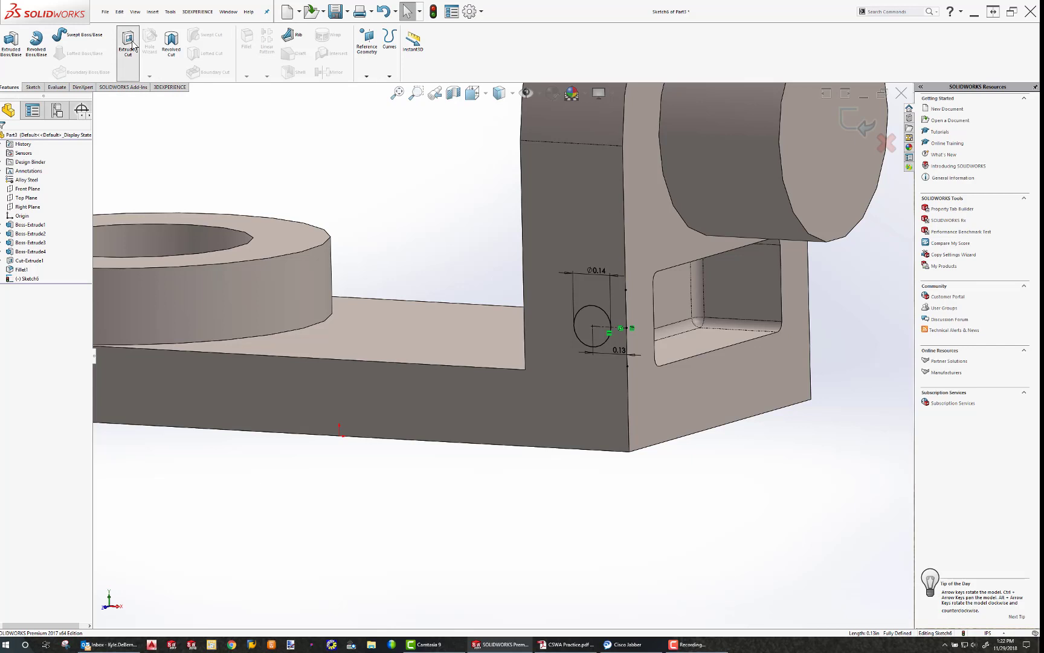
click(128, 47)
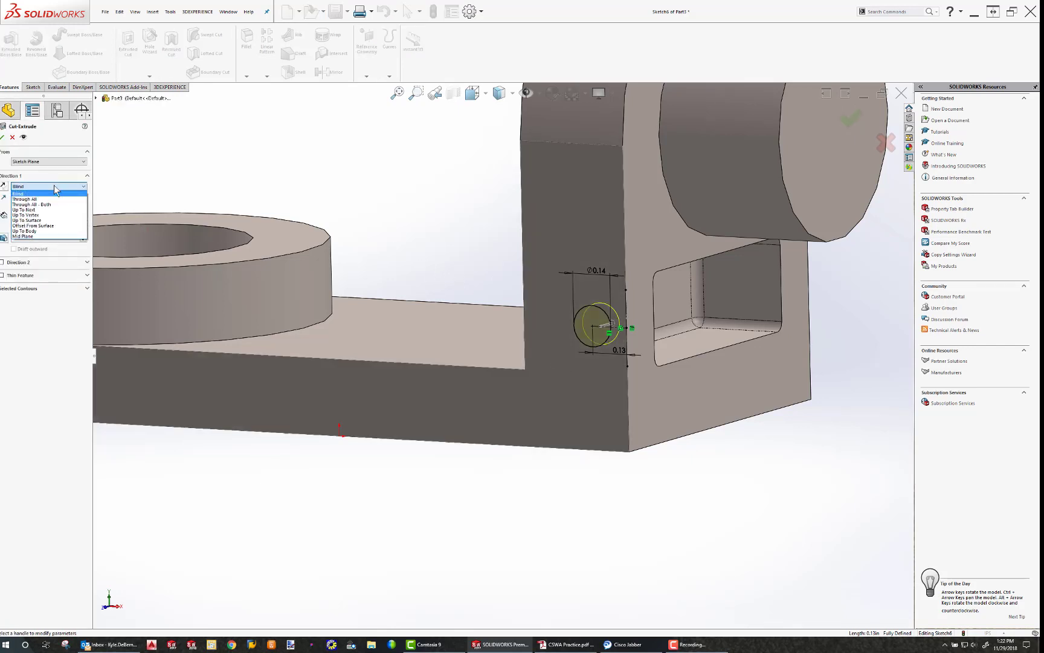
click(23, 198)
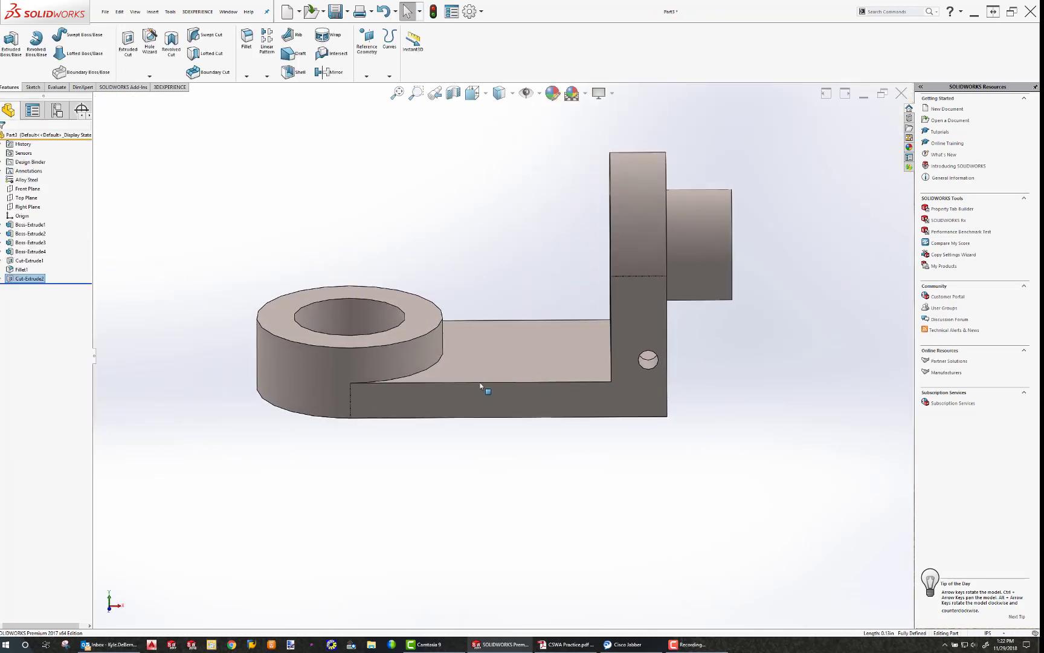
drag(480, 387, 483, 285)
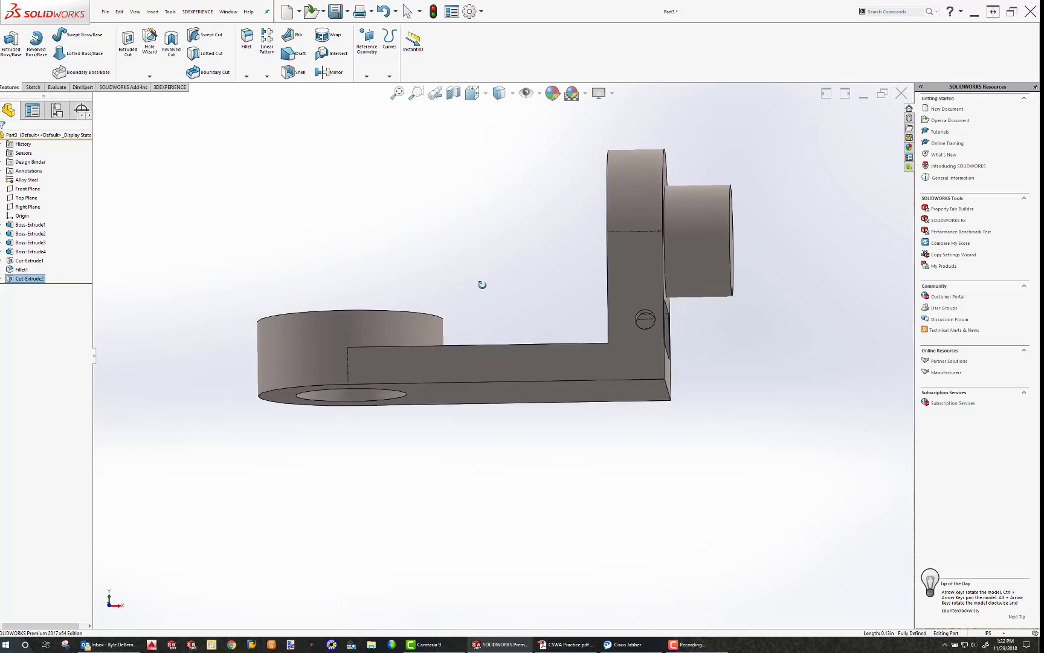
drag(481, 284, 466, 297)
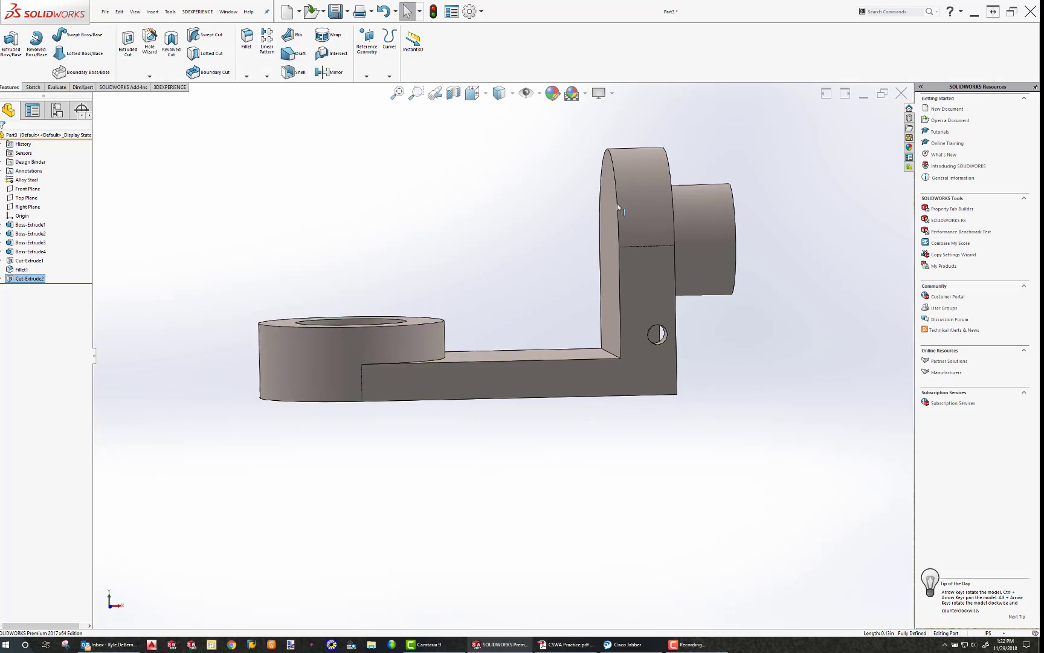
mouse_move(291, 35)
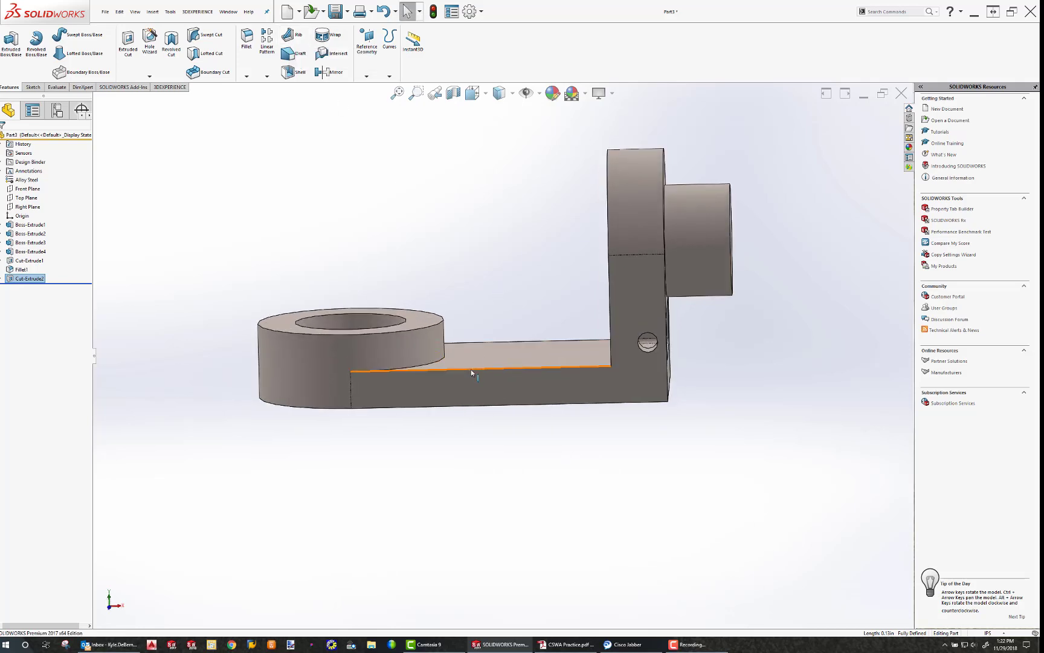
Step: On the Front Plane sketch a diagonal line from the base step up to the wall for the rib
click(27, 197)
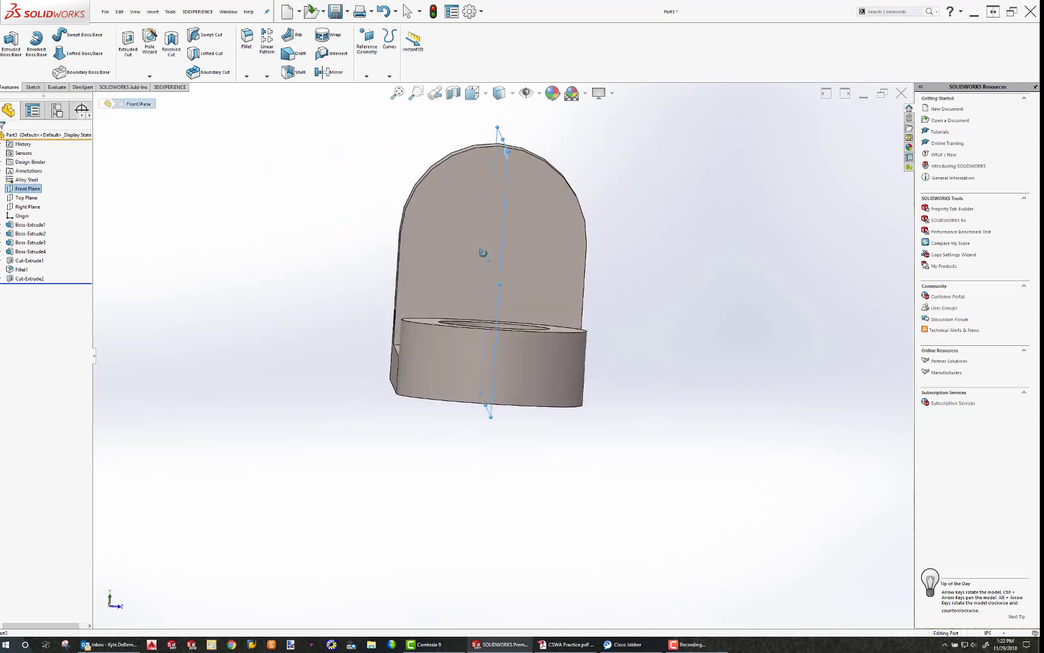
drag(499, 266, 496, 252)
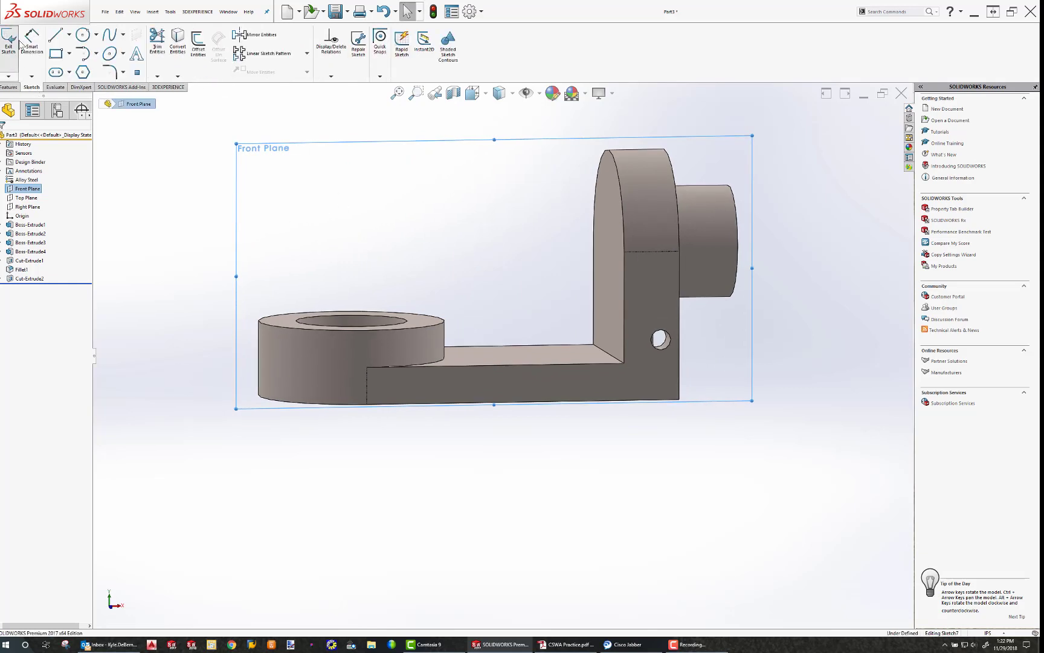
click(58, 35)
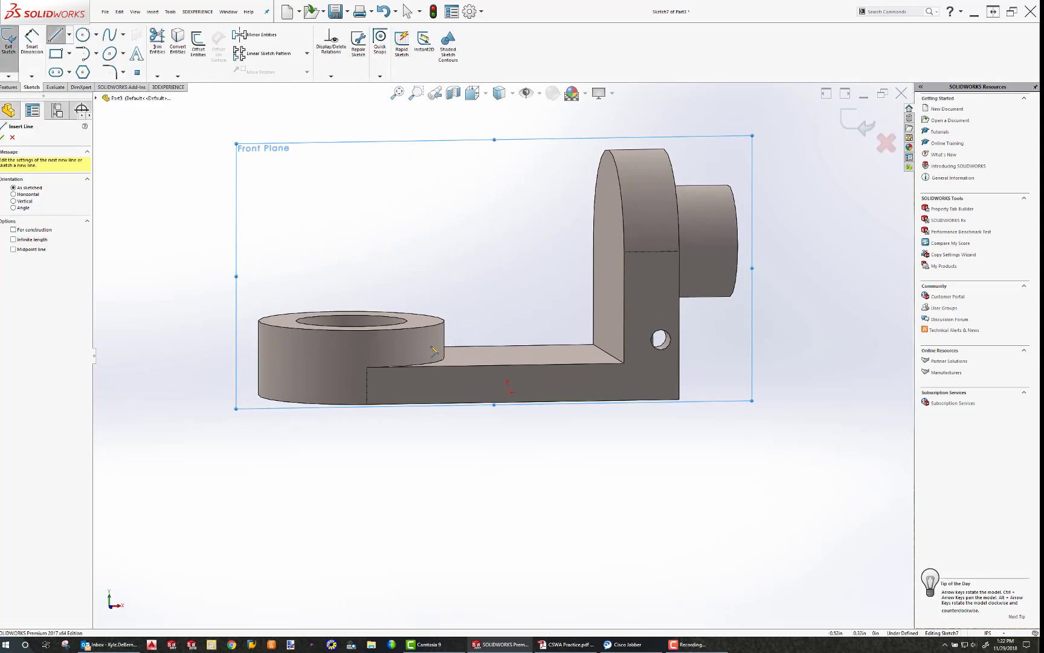
drag(432, 345, 605, 232)
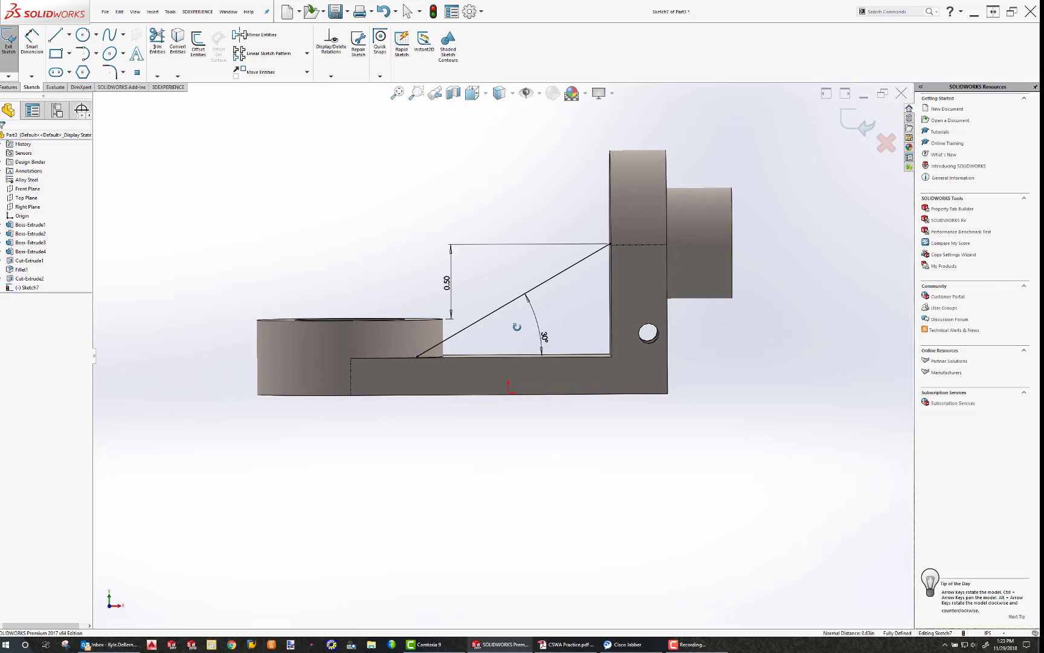
Step: Turn the diagonal line into a Rib feature 0.25in thick
click(9, 87)
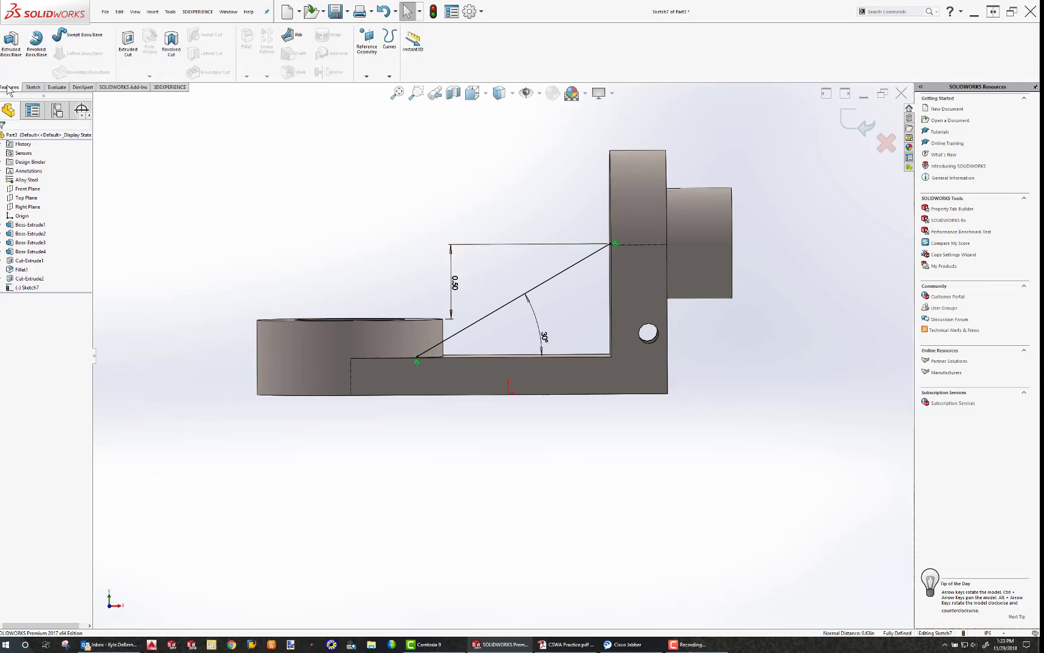
click(295, 39)
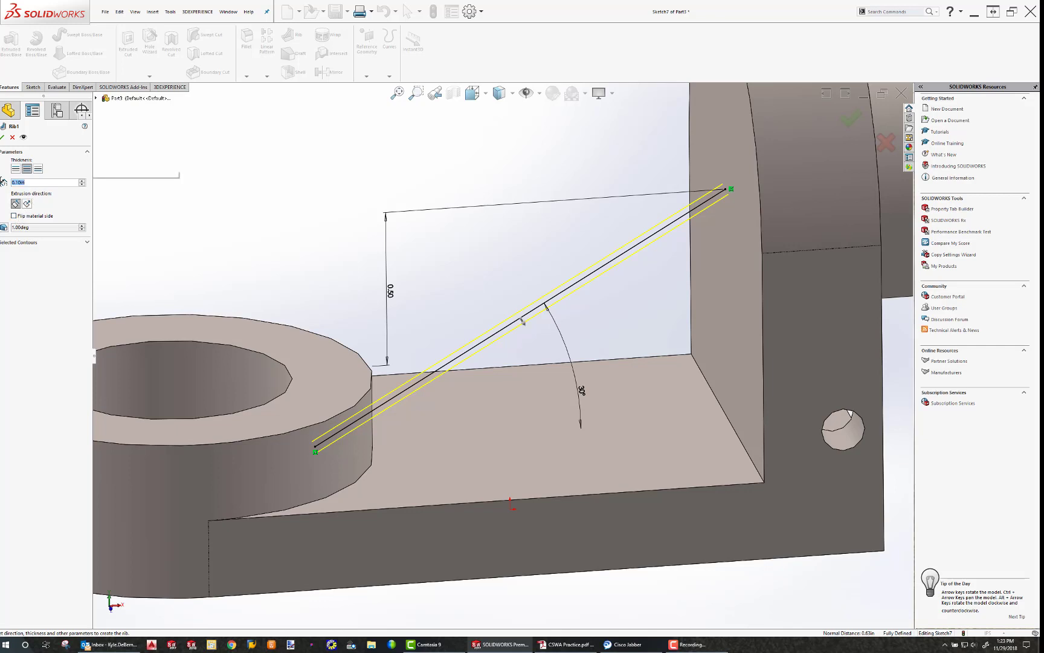
text(0.25in)
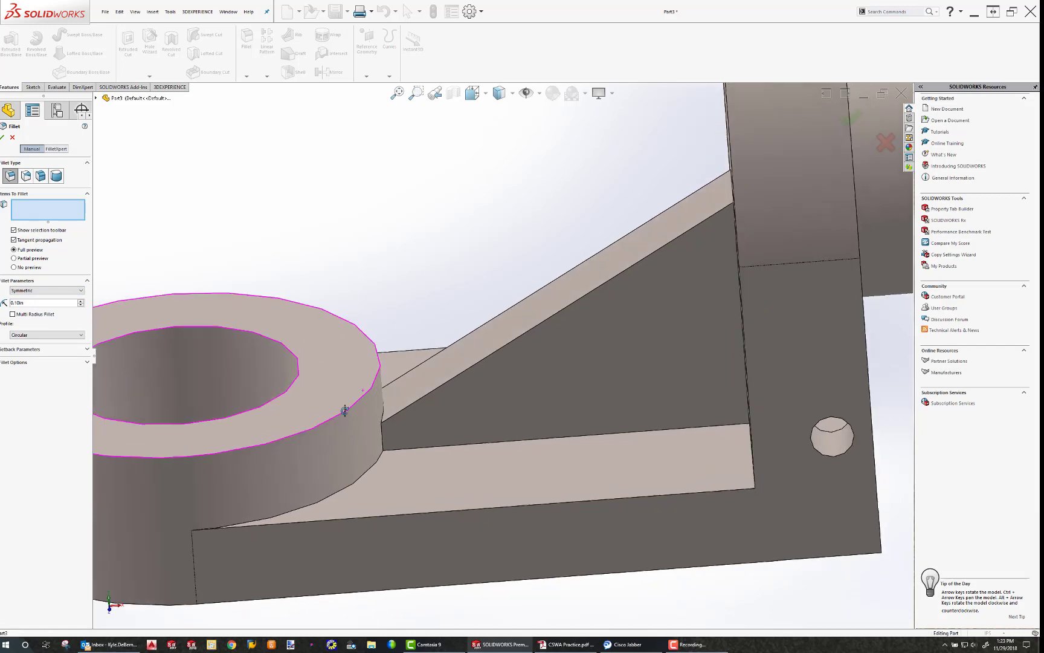
Step: Fillet the edge where the rib meets the ring, keeping the default radius
click(387, 400)
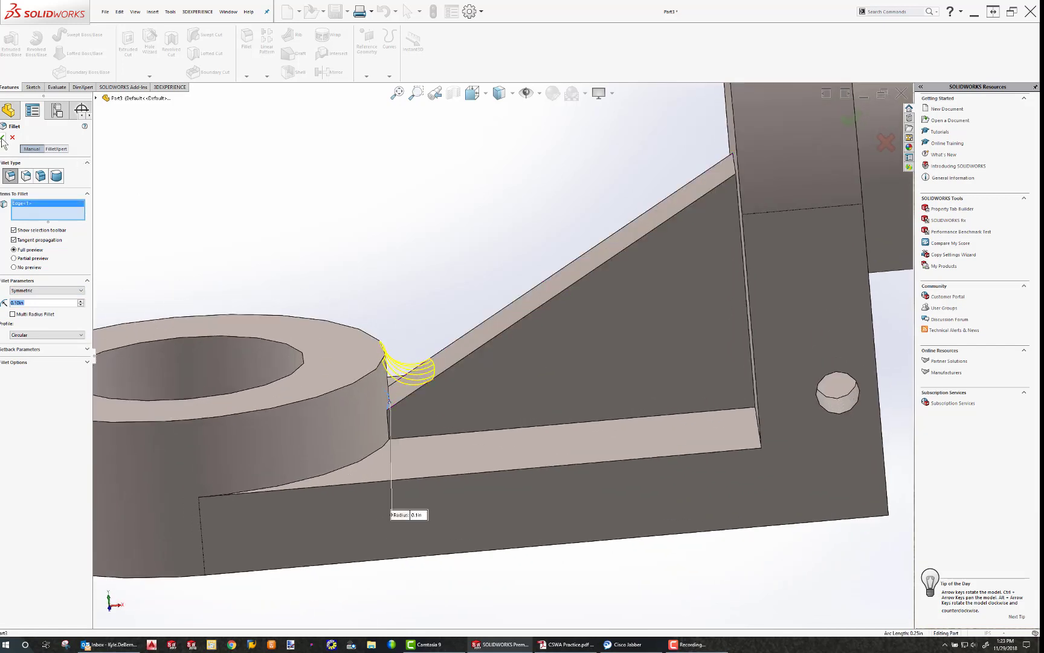
click(10, 110)
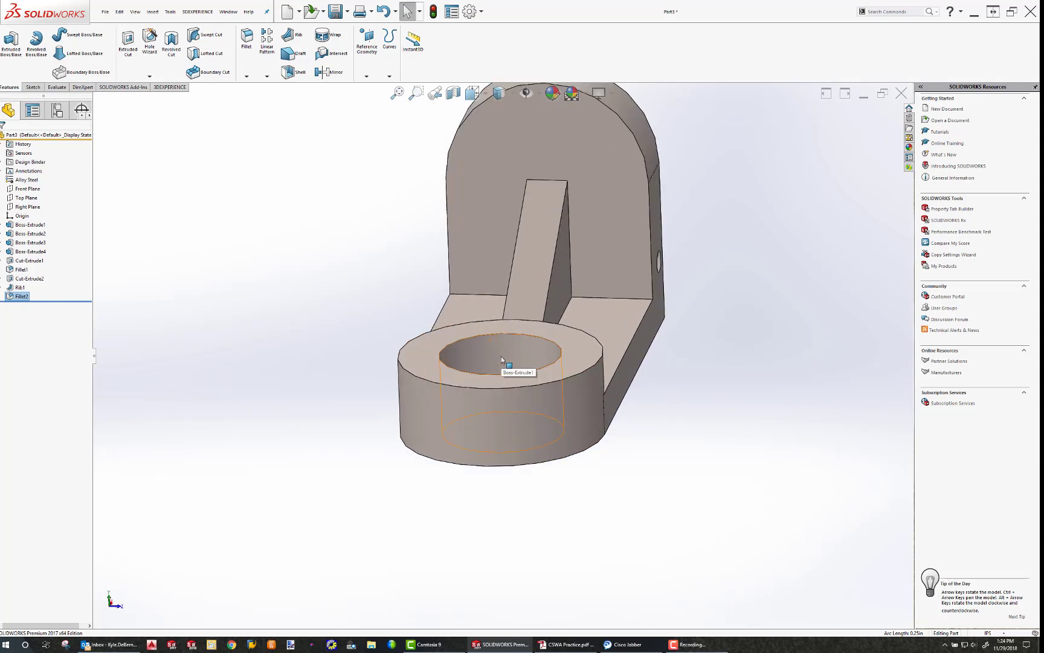
Step: Create a reference axis through the ring's bore face
click(152, 11)
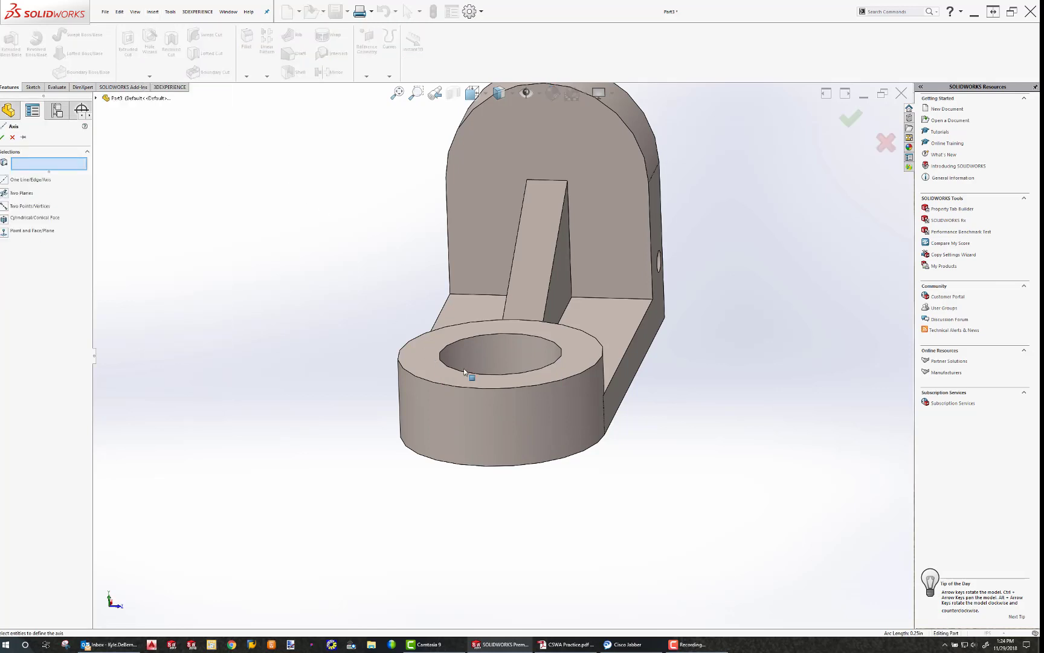
click(471, 378)
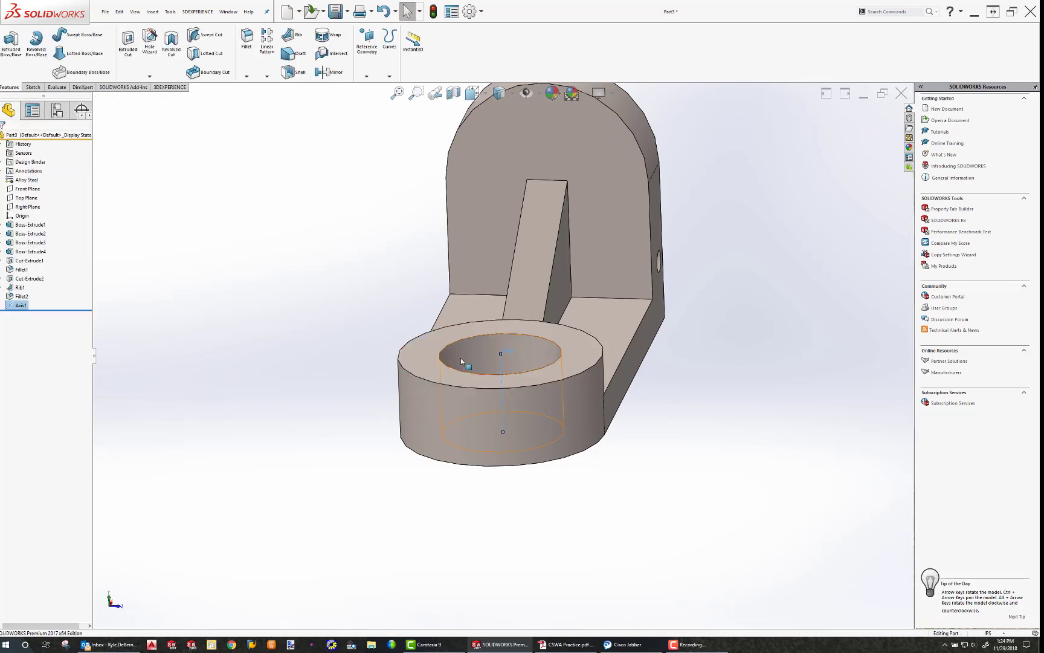
click(153, 11)
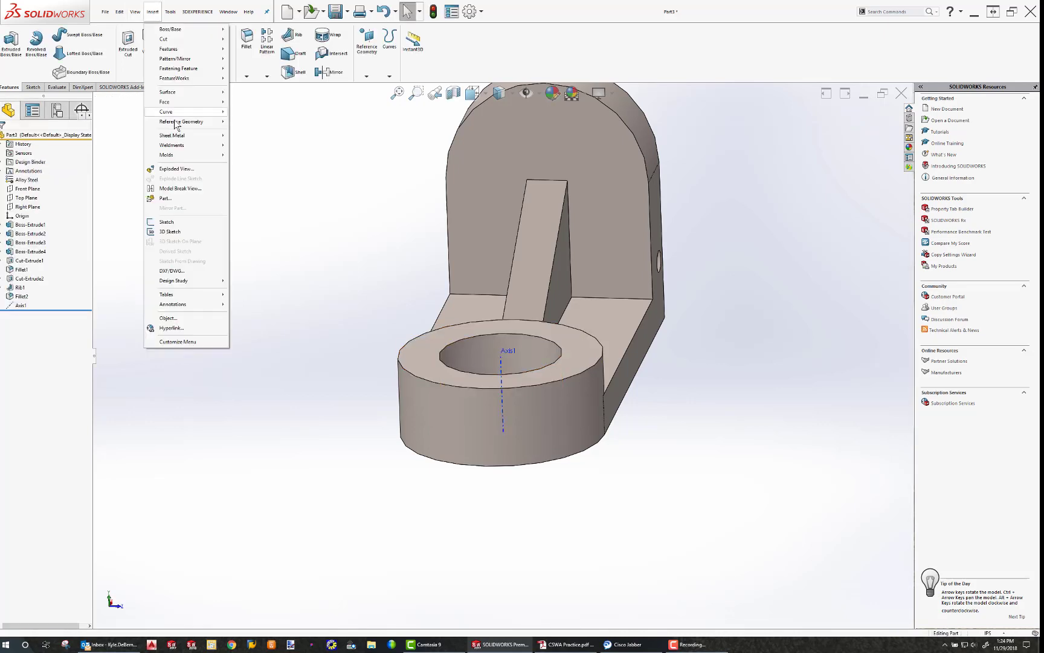
Step: Create an angled reference plane through Axis1 referenced to the Front Plane
click(181, 121)
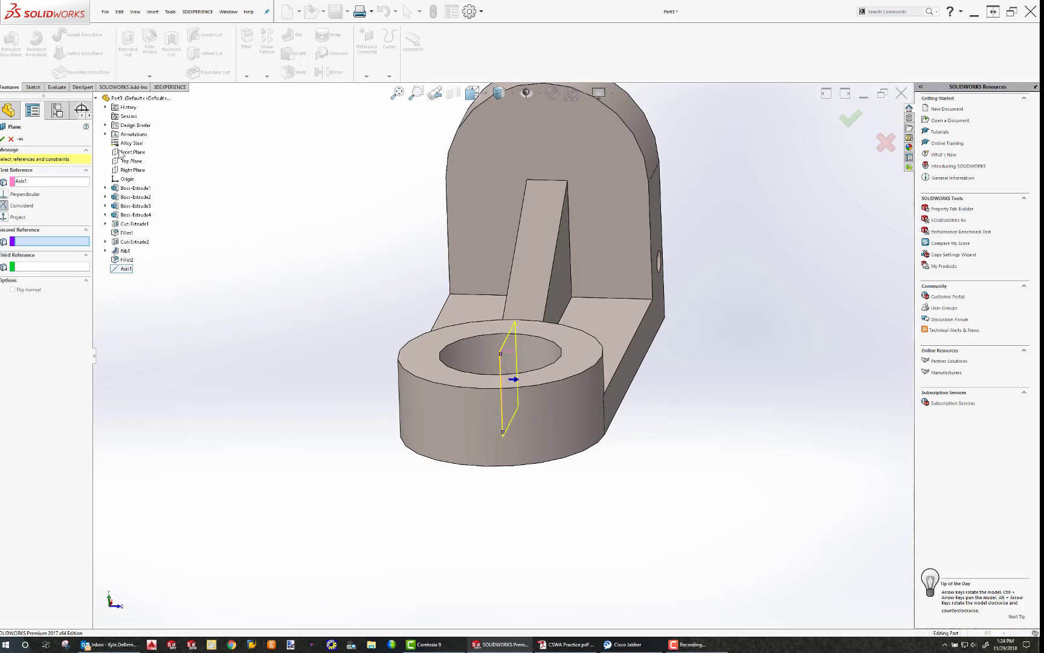
click(131, 152)
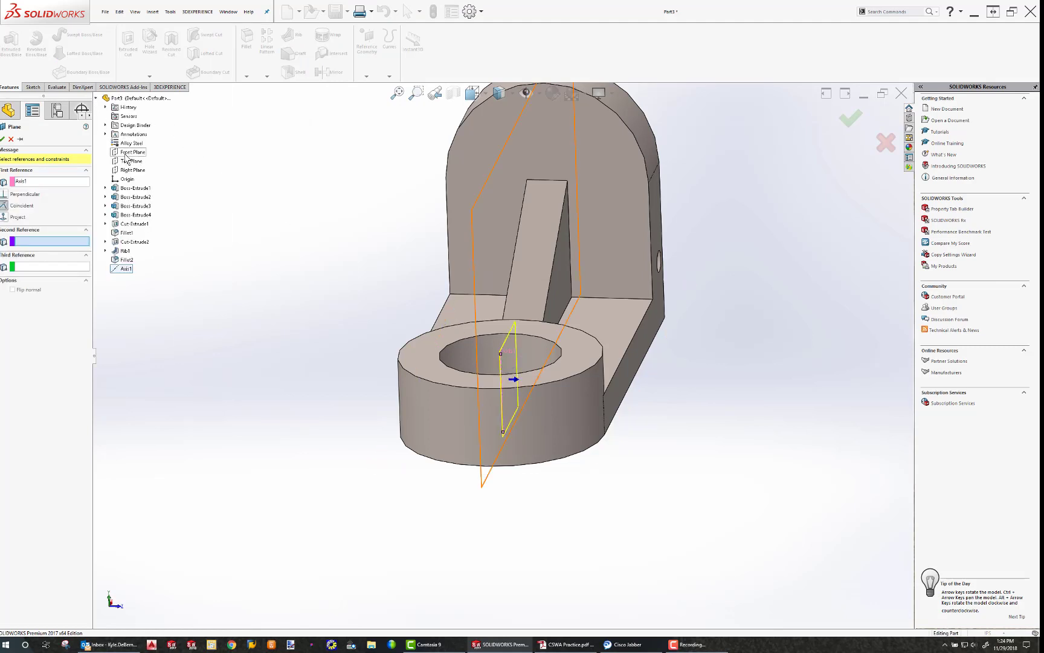
click(133, 152)
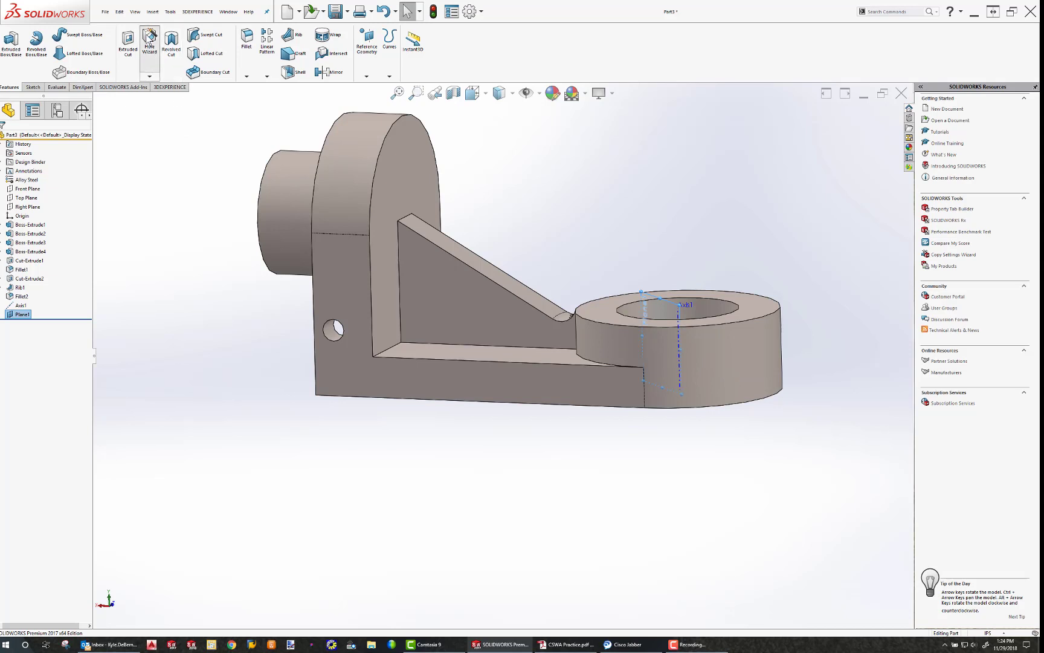
Step: Start a Hole Wizard drilled hole on the ring boss with a plain drill type
click(149, 44)
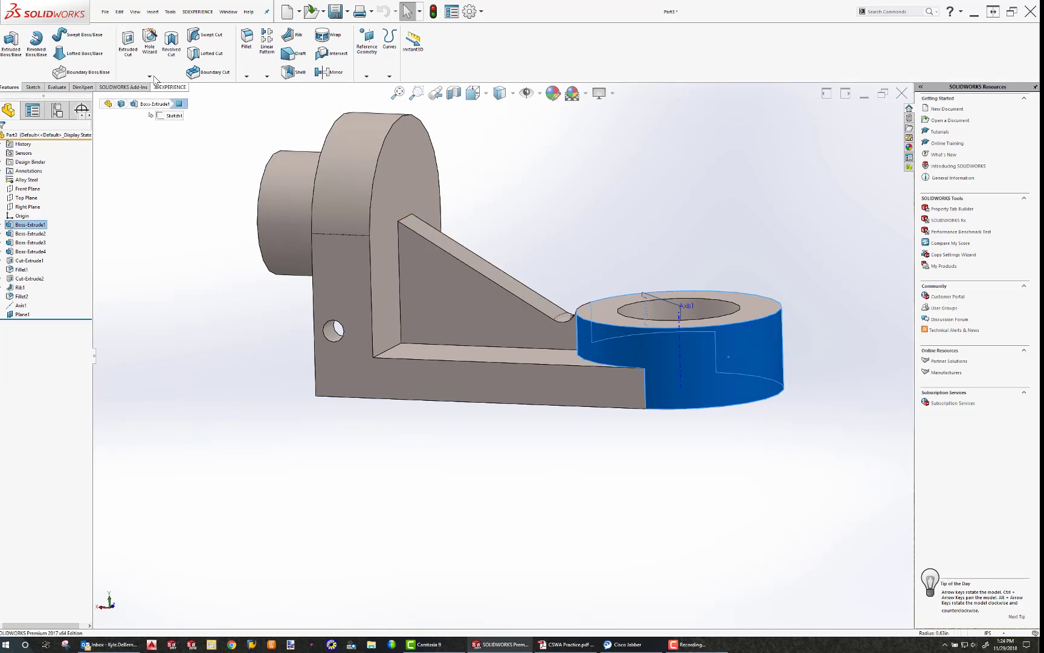
click(148, 44)
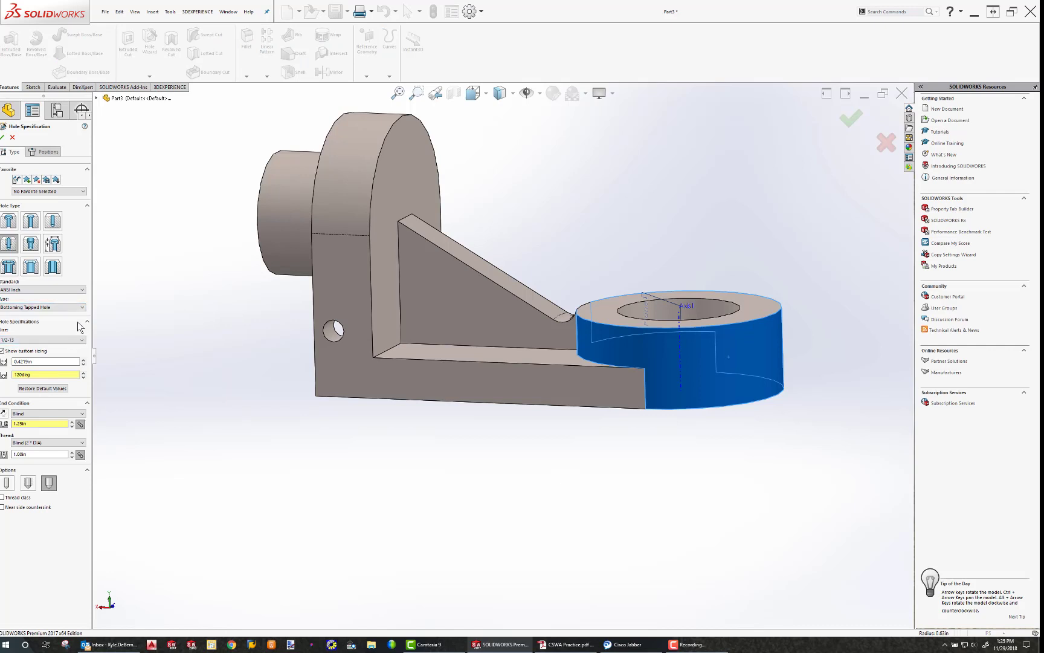
mouse_move(80, 328)
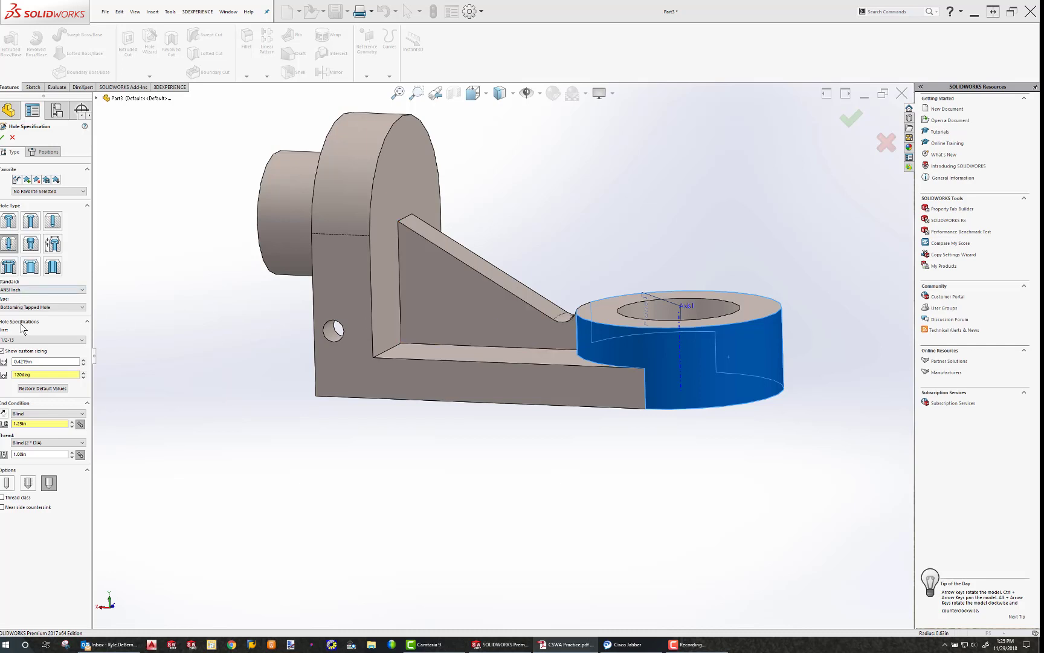
click(54, 244)
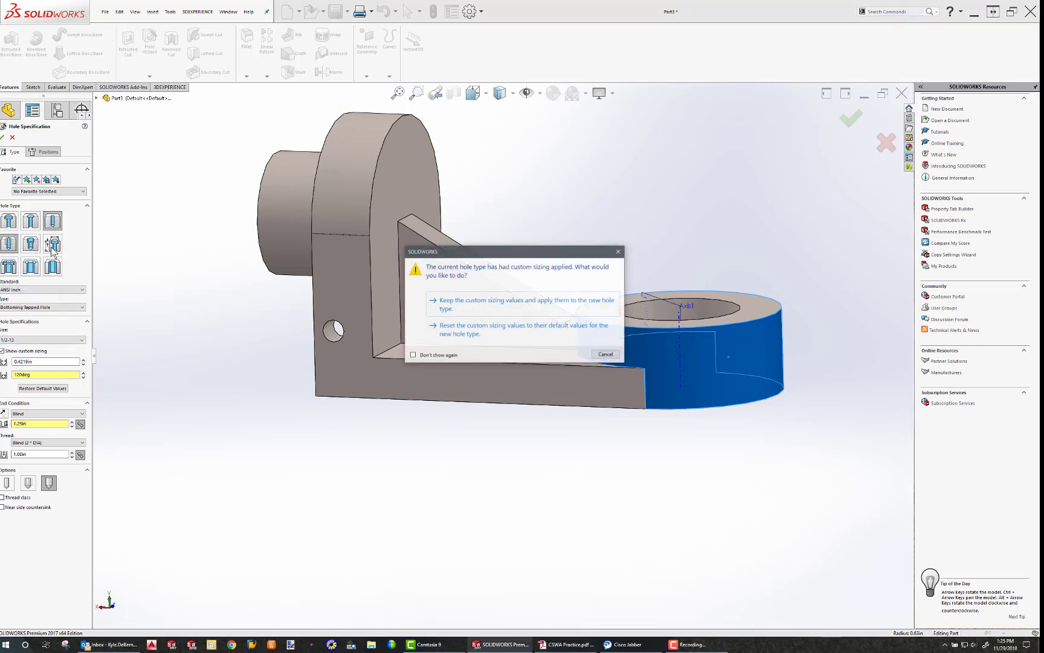
click(521, 303)
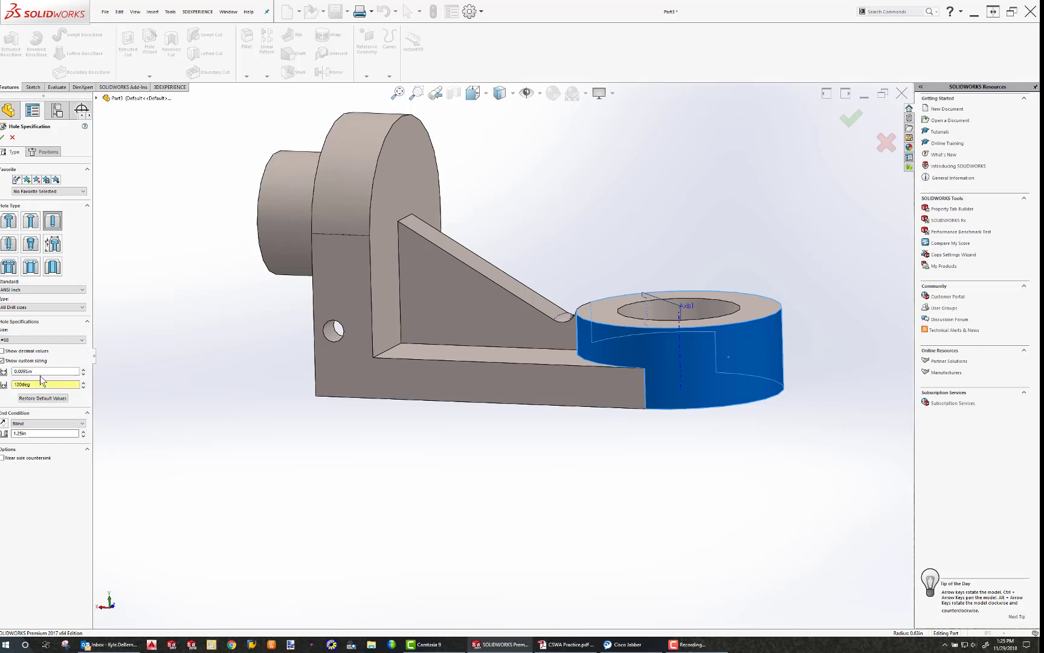
Step: Choose the drill size and set the end condition to Up To Next
click(43, 340)
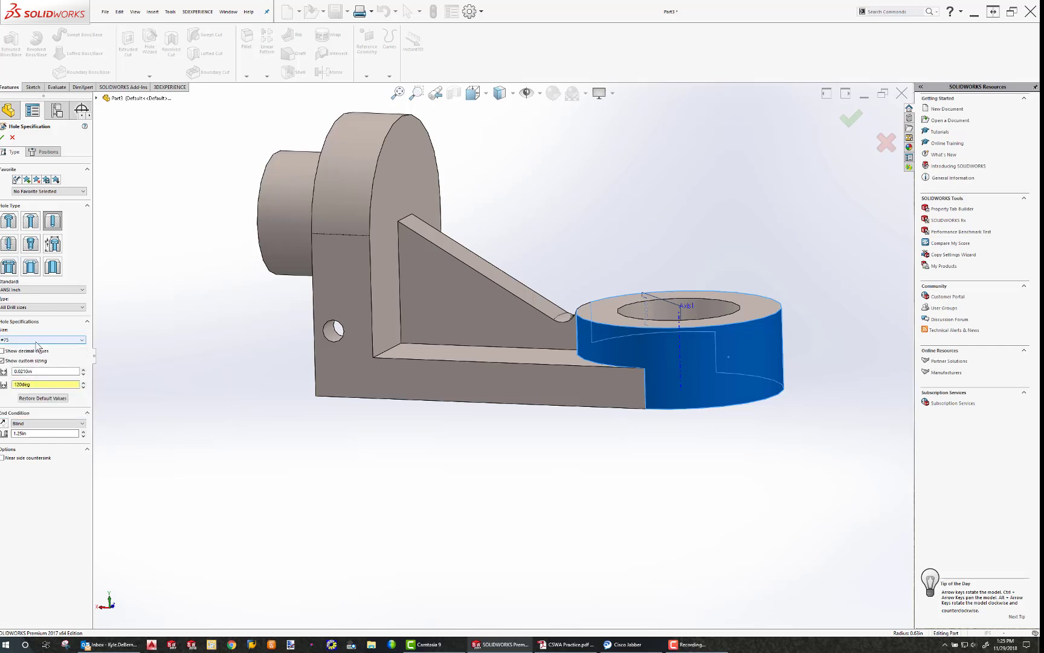
click(45, 340)
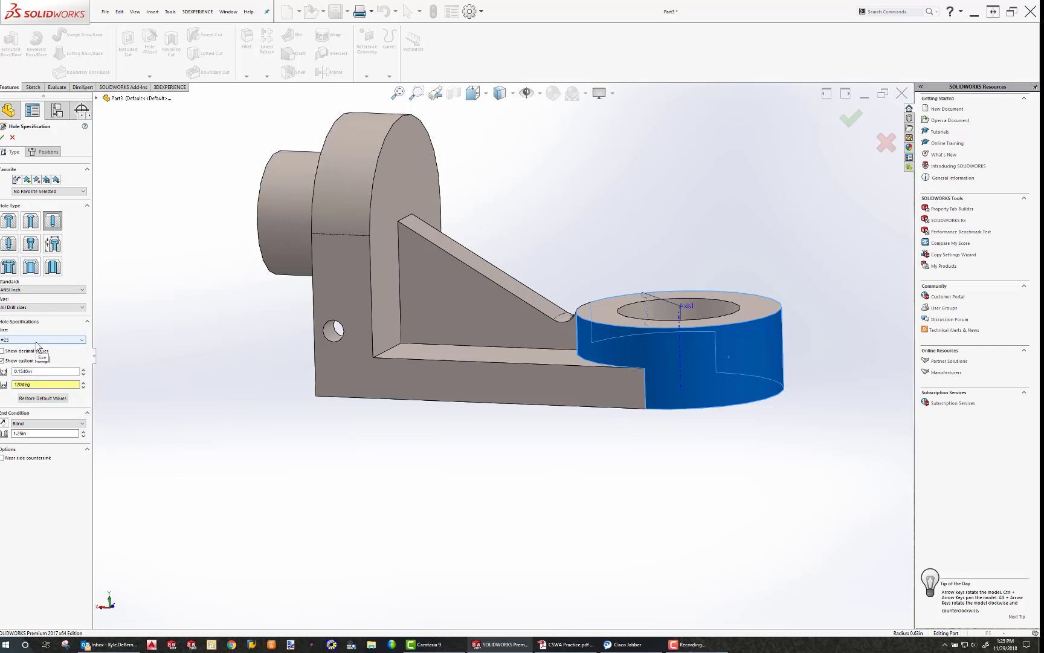
click(43, 340)
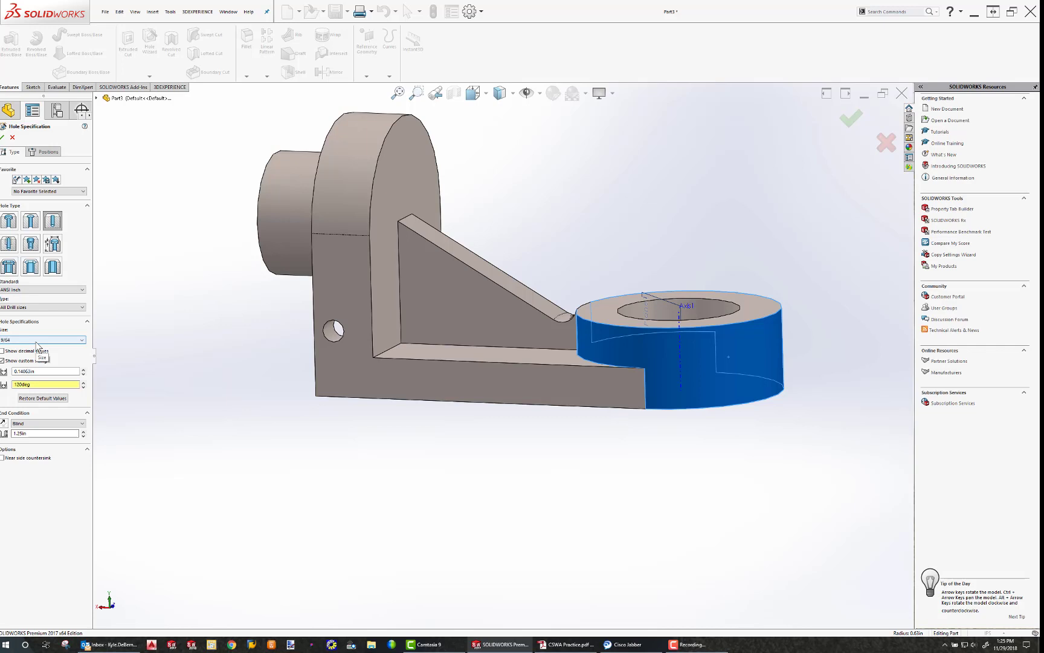
click(43, 339)
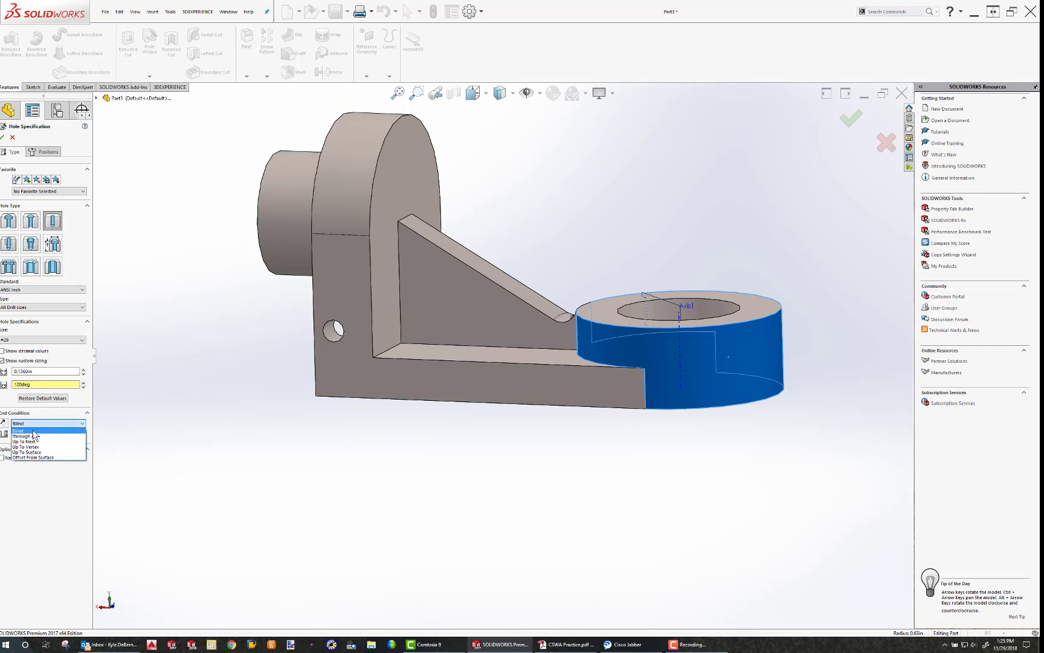
click(25, 442)
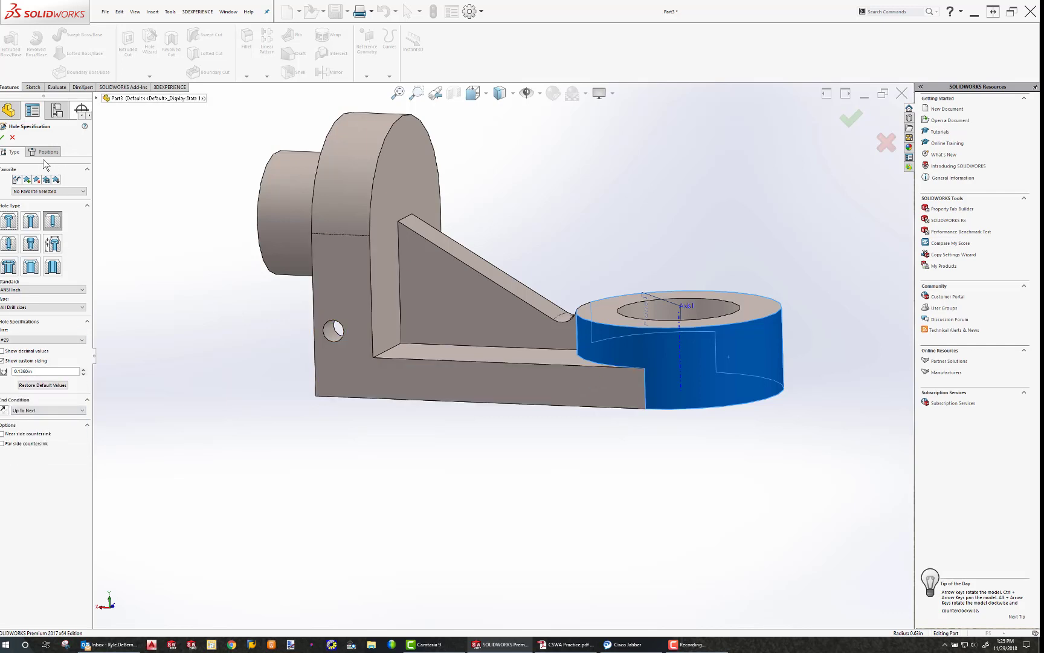
Step: Position the hole on the ring's outer side face, dimension it and finish the hole
click(44, 151)
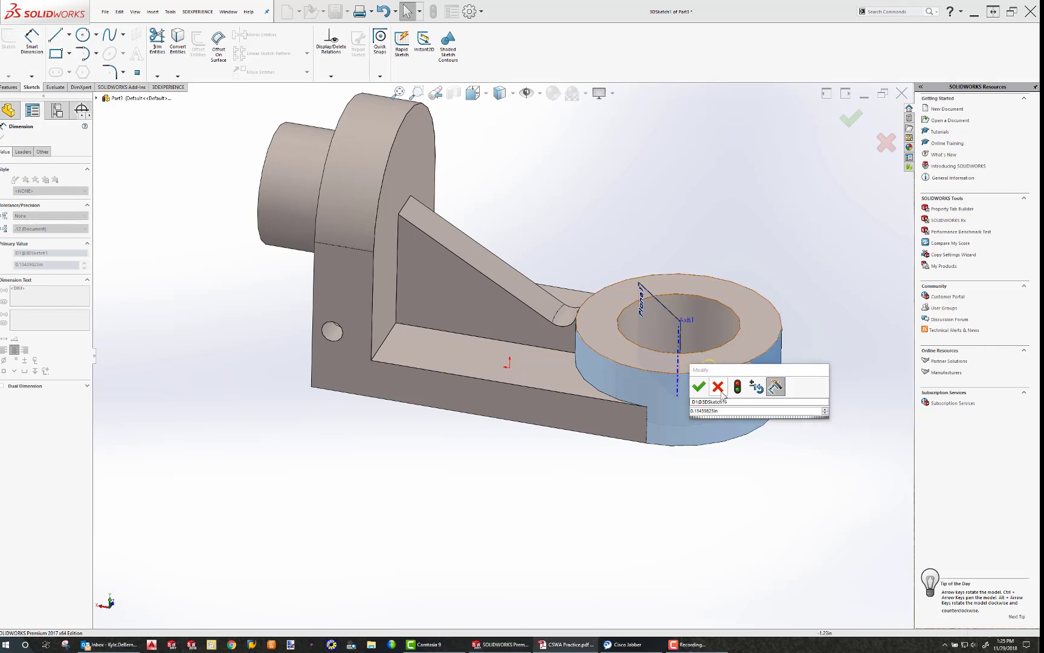
click(699, 387)
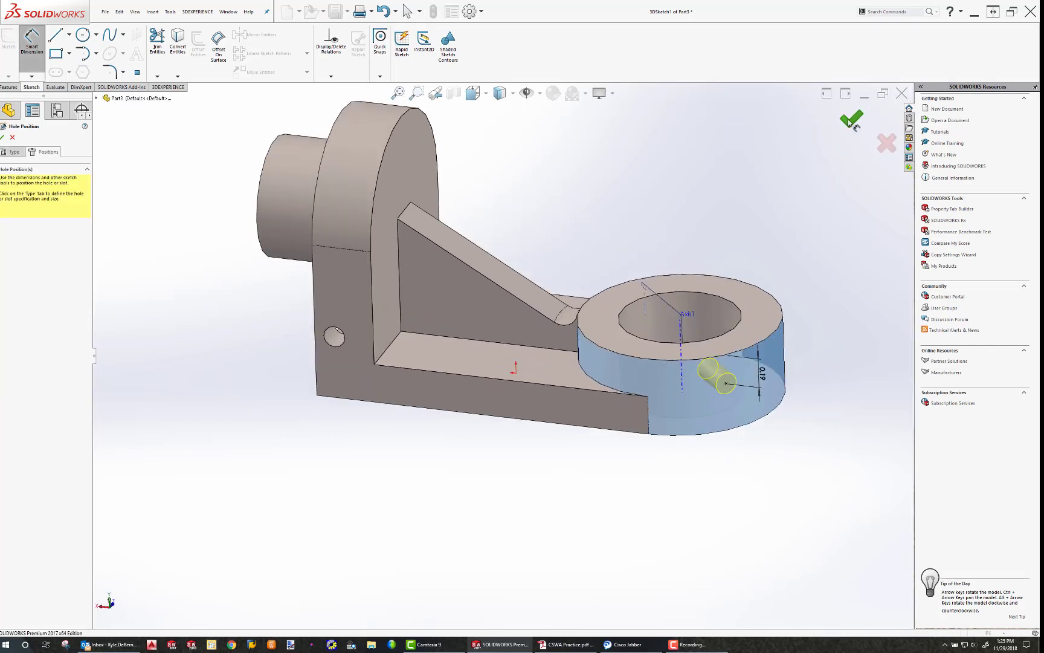
click(851, 120)
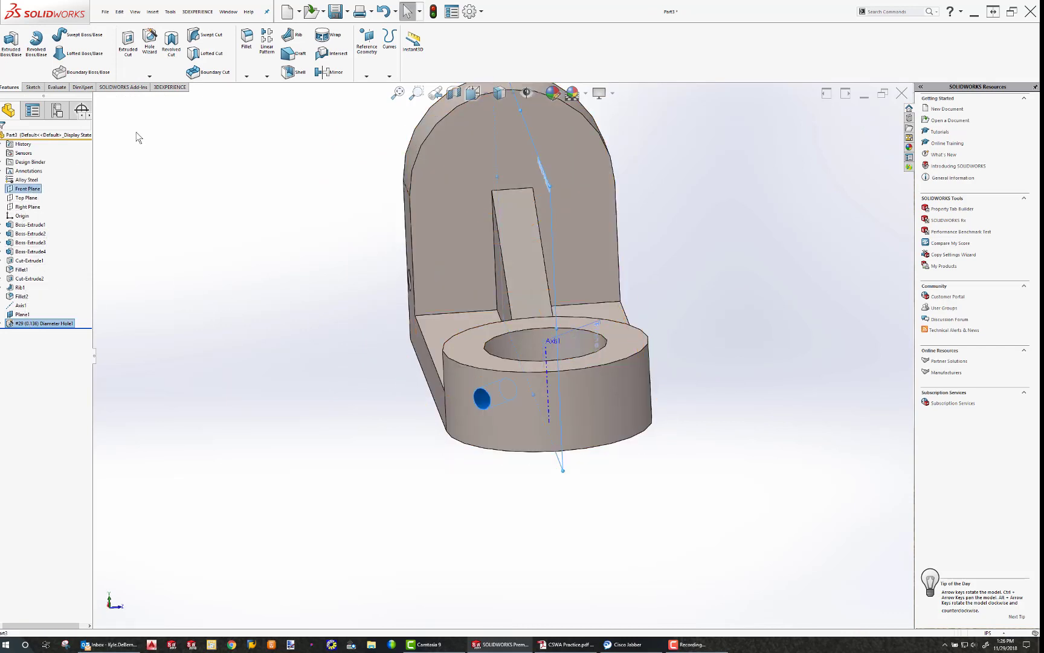
Step: Mirror the ring hole about Plane1 to create the matching second hole
click(331, 73)
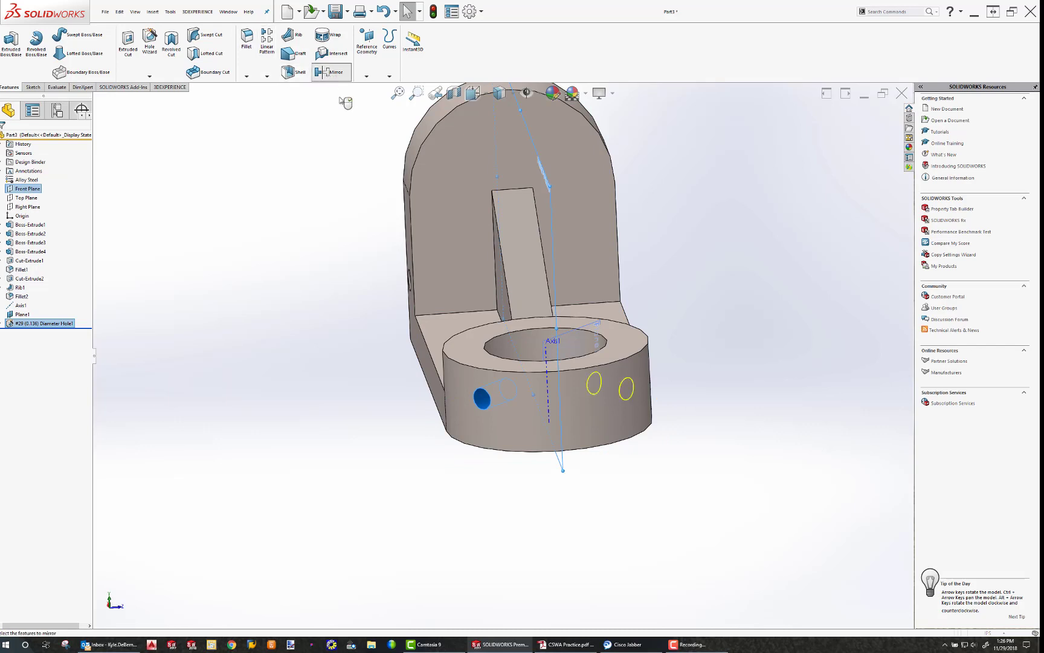
click(331, 71)
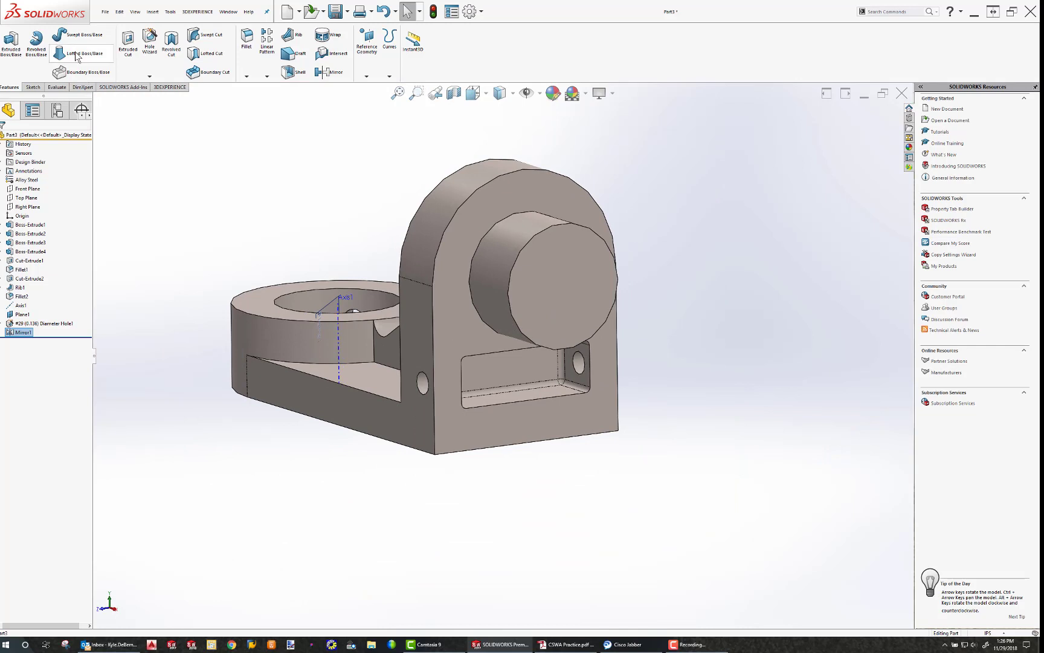
Step: Show Mass Properties for the bracket with custom units set to inches and pounds
click(55, 87)
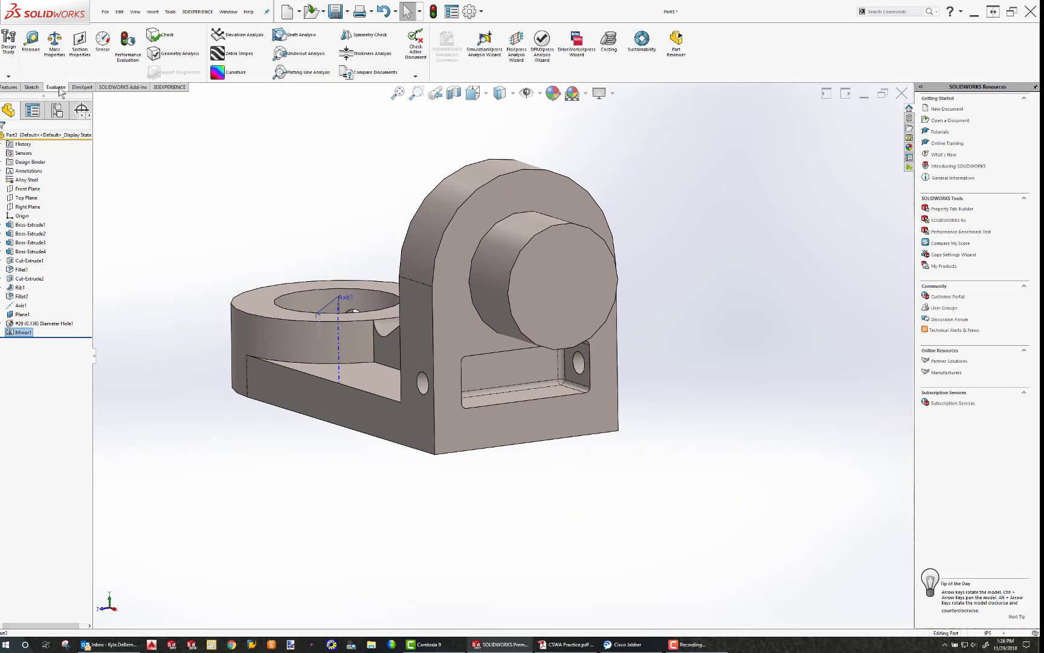
click(55, 45)
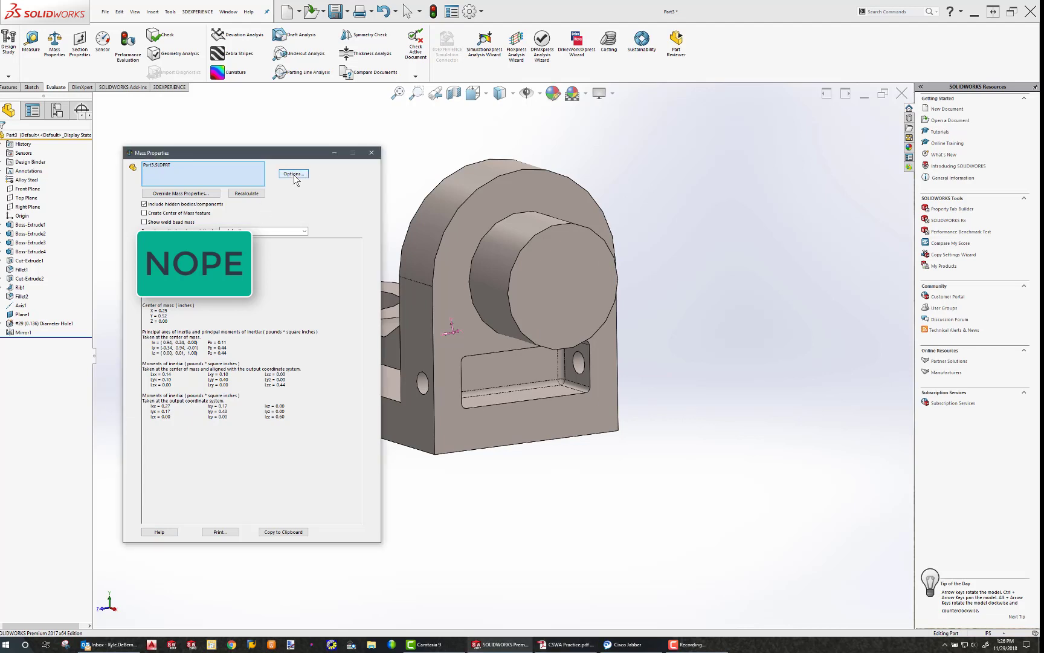
click(292, 174)
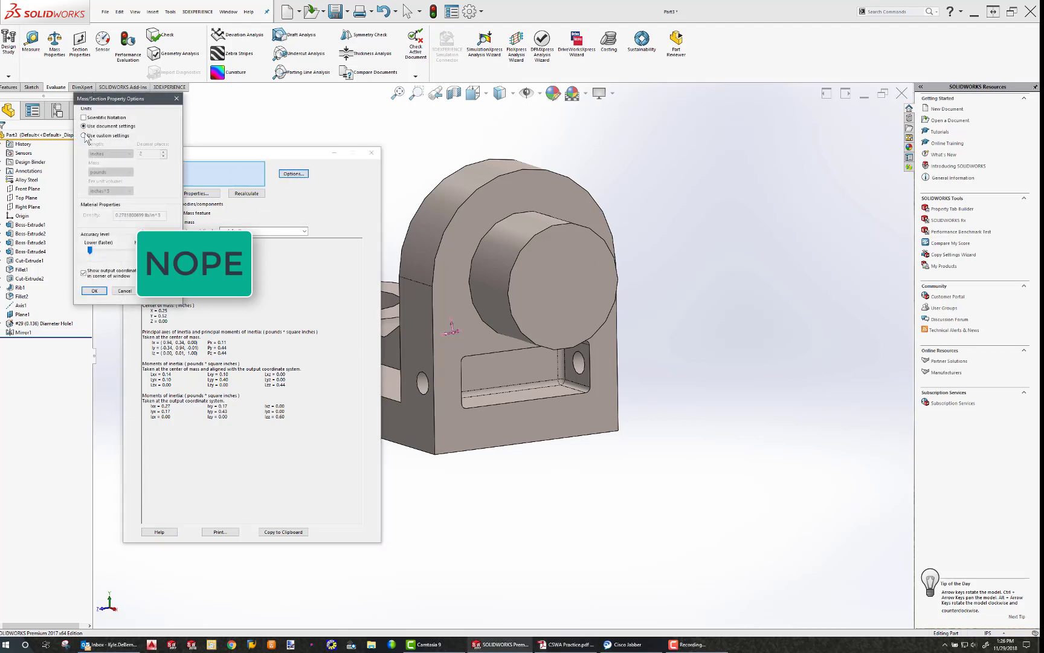
click(85, 135)
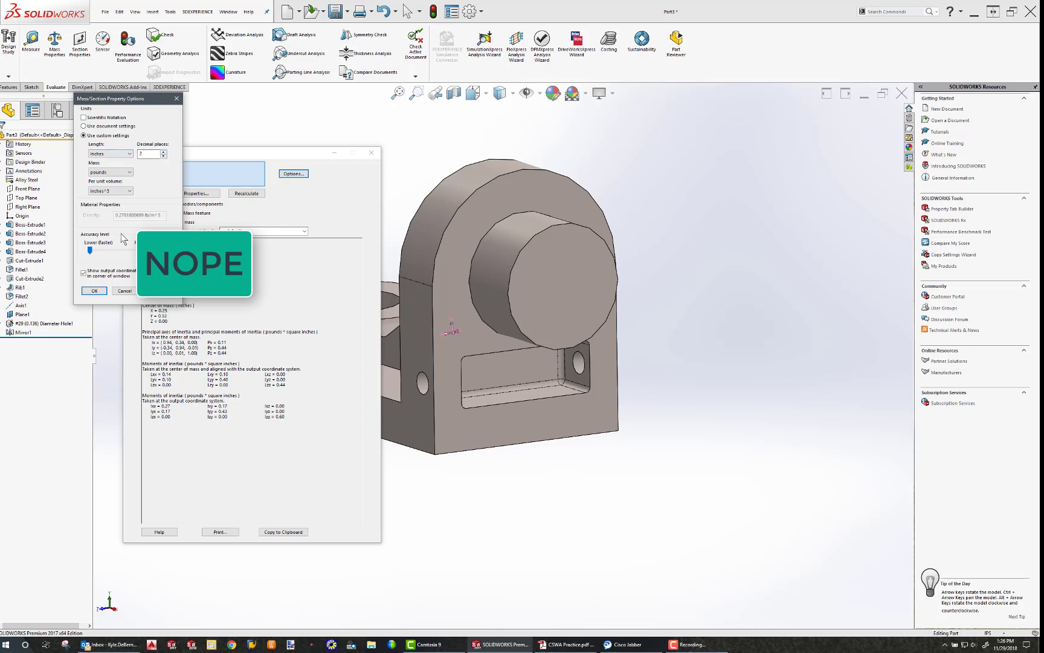
click(95, 291)
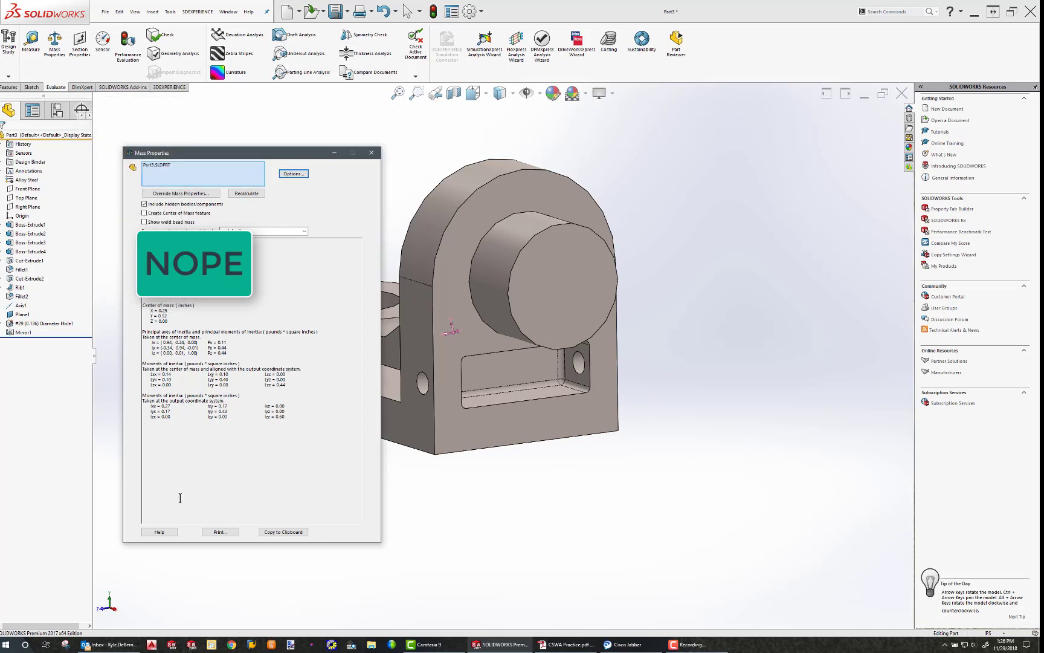